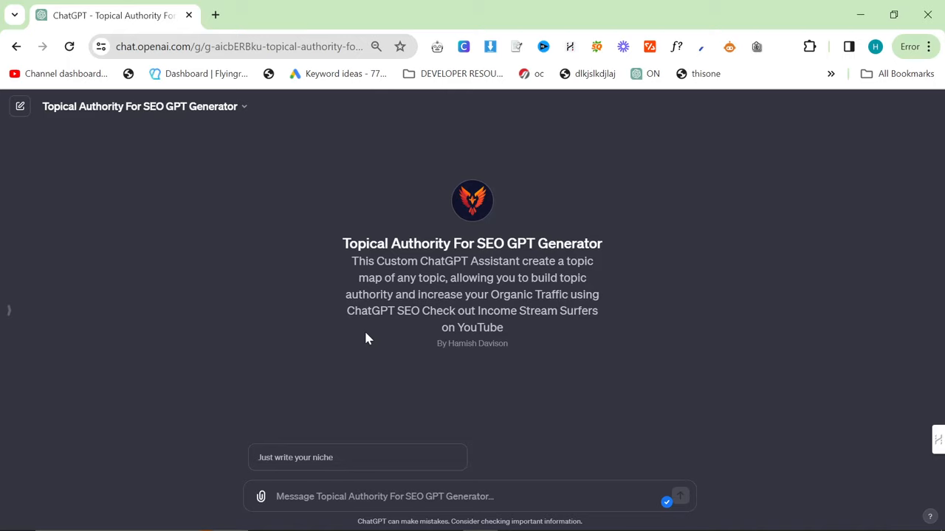
mouse_move(301, 245)
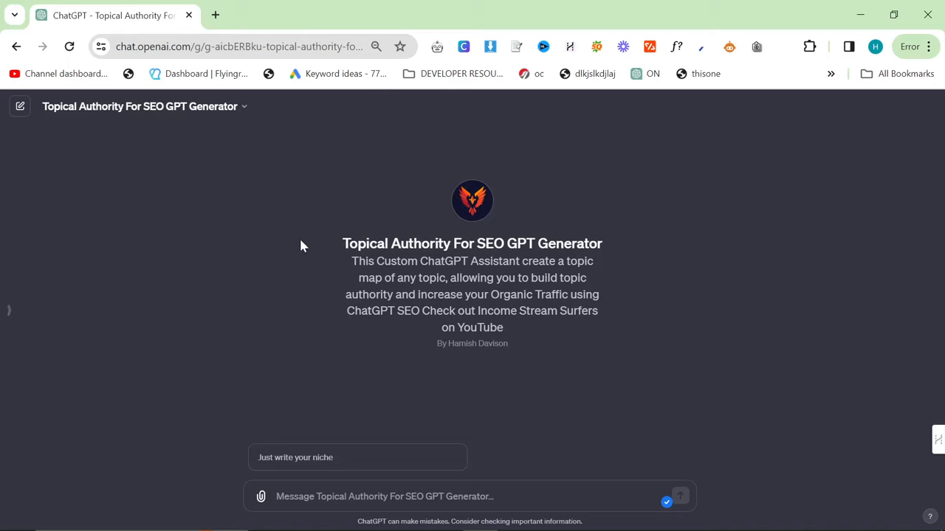
mouse_move(661, 339)
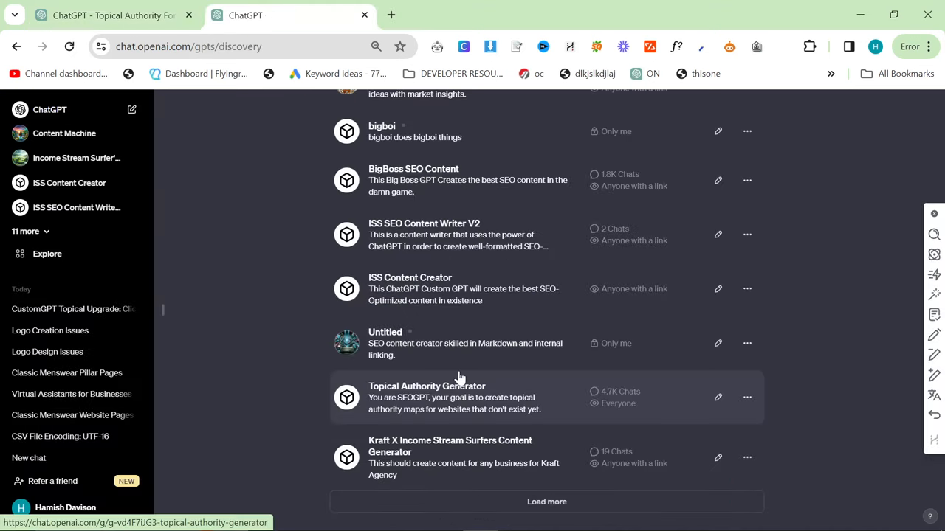
mouse_move(593, 419)
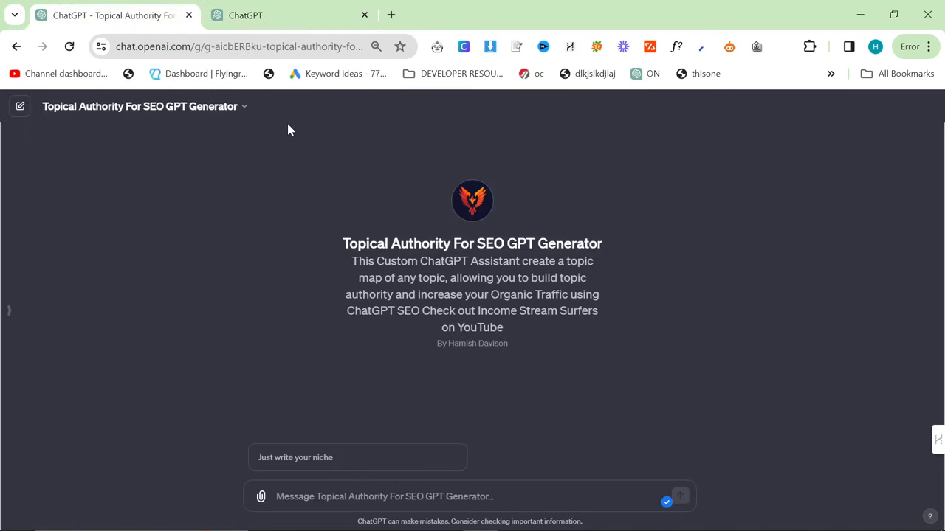
mouse_move(546, 437)
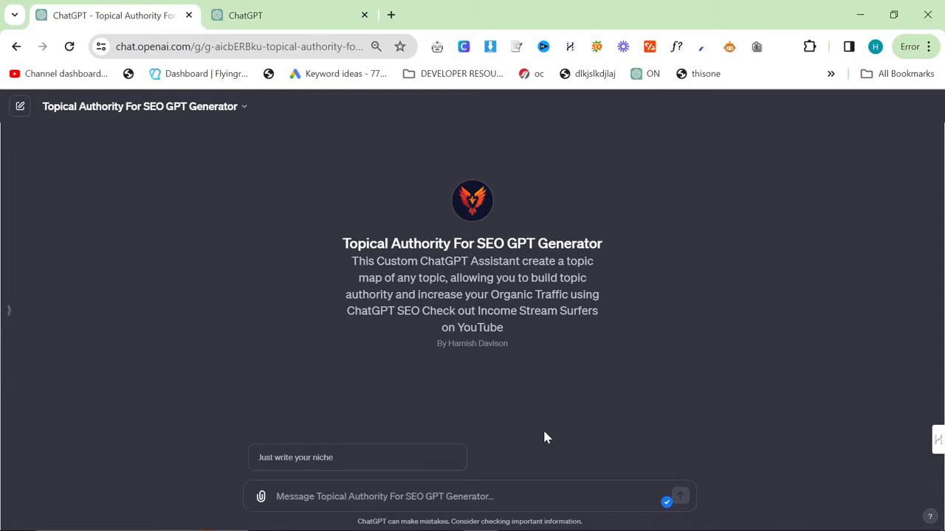
Step: Send the niche 'classic menswear' to the topical authority GPT
left_click(384, 496)
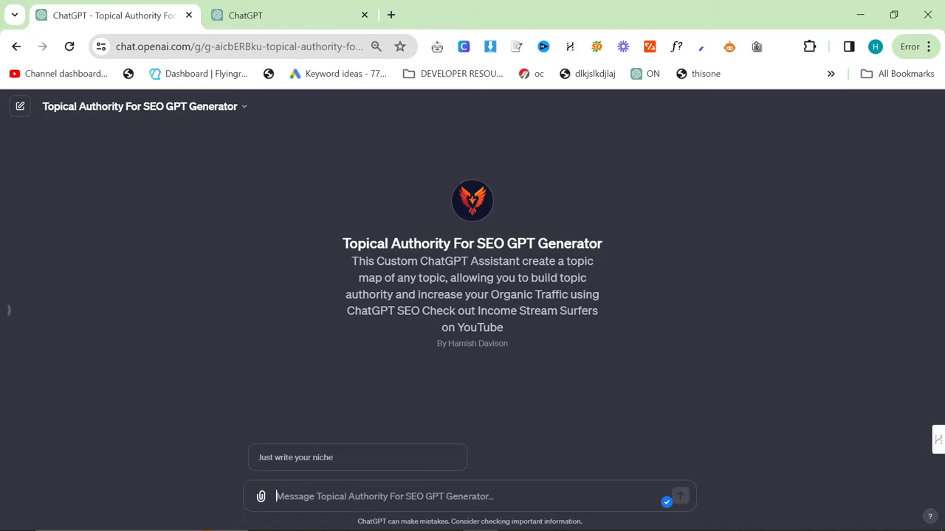
type("classic men")
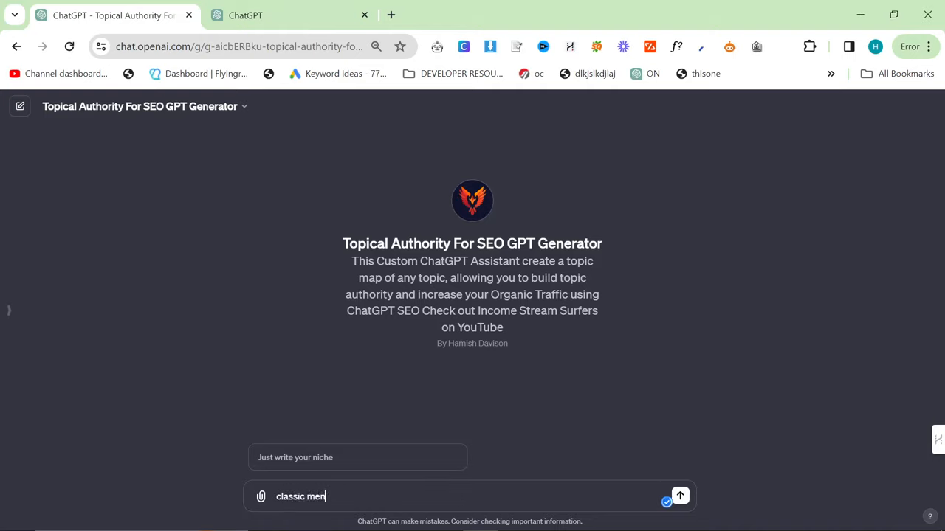
left_click(679, 496)
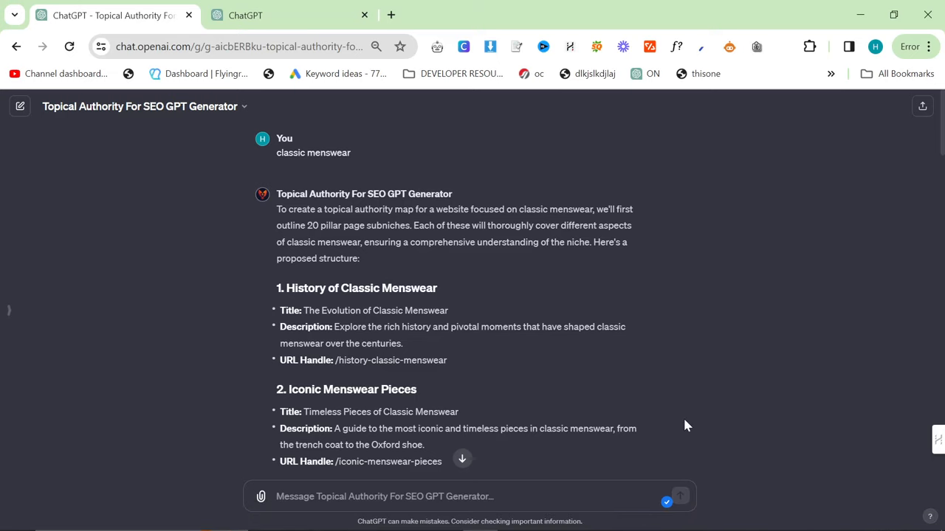
Step: Read through the 20 generated pillar page topics with their titles, descriptions and URL handles
scroll("down", 3)
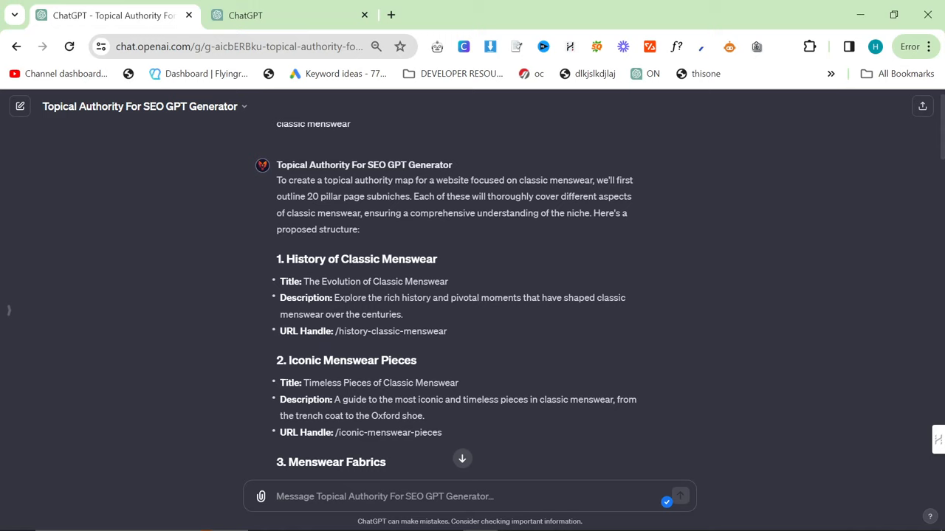
scroll("down", 3)
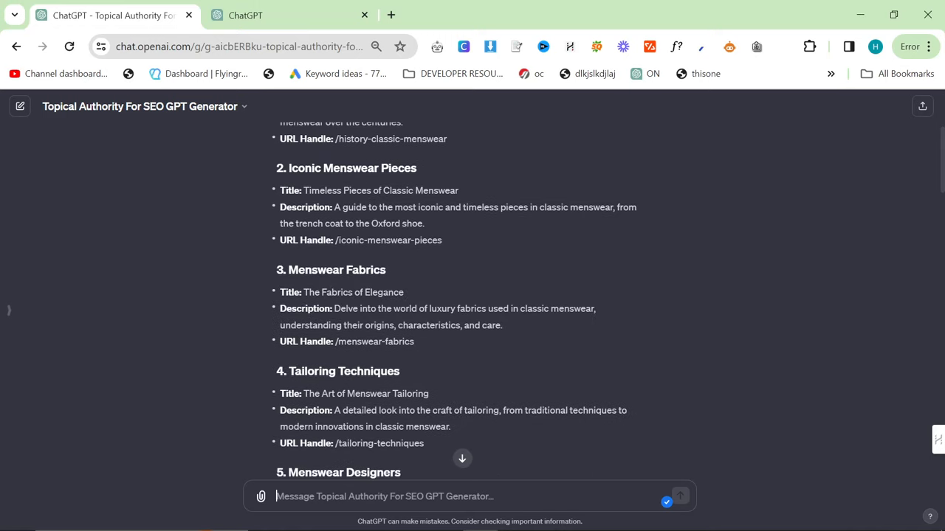
scroll("down", 3)
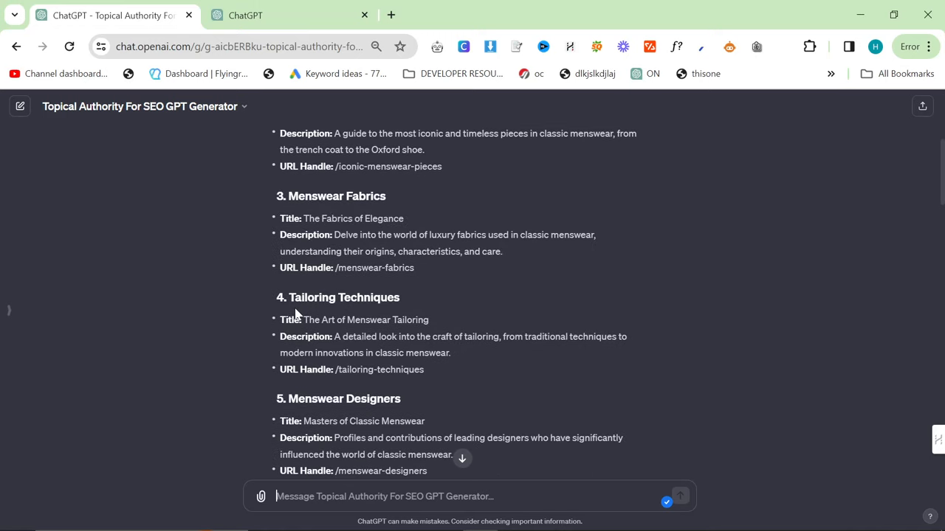
scroll("down", 3)
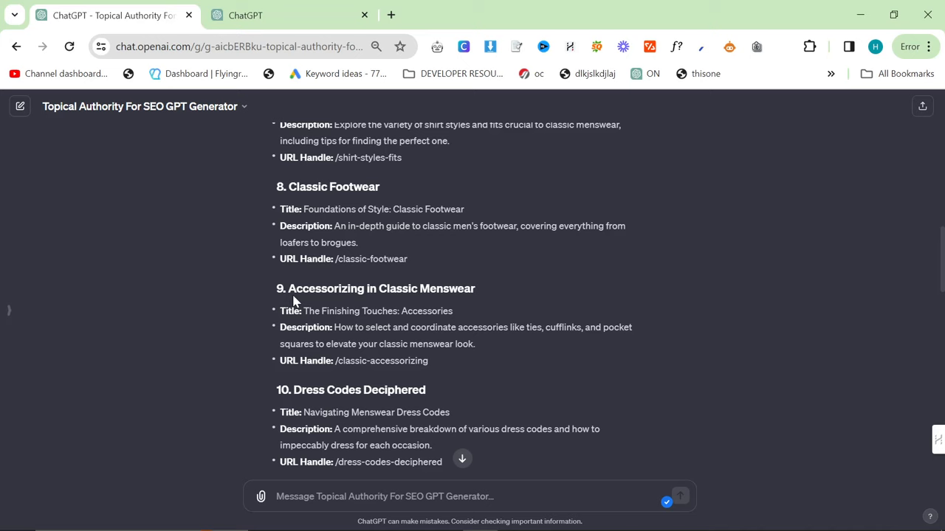
mouse_move(457, 298)
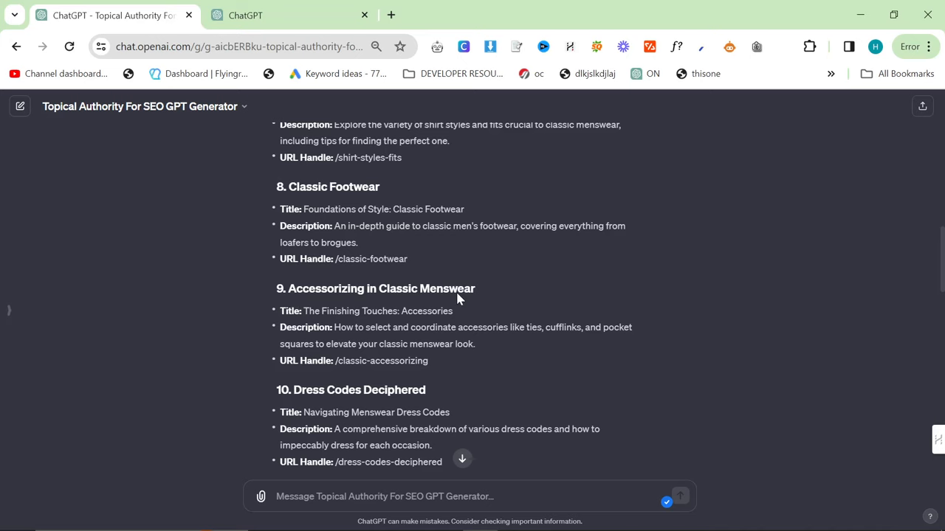
scroll("down", 3)
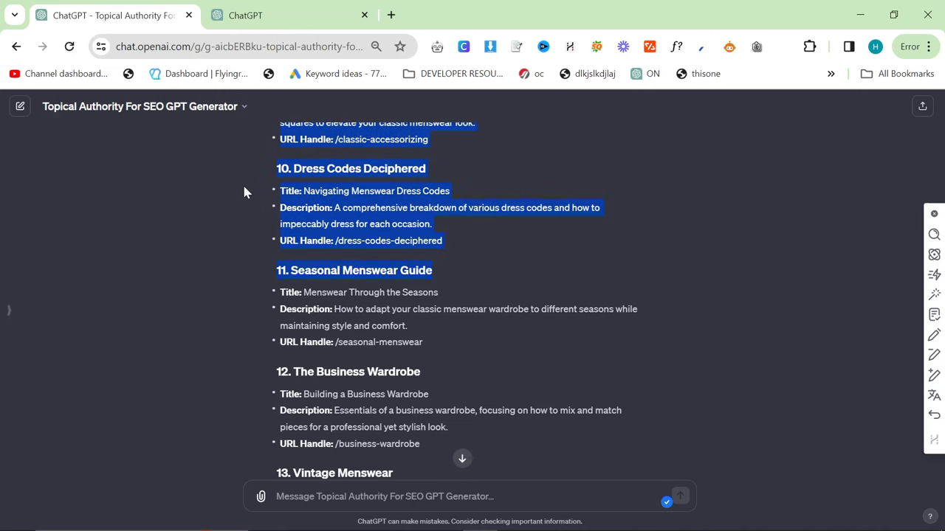
scroll("down", 3)
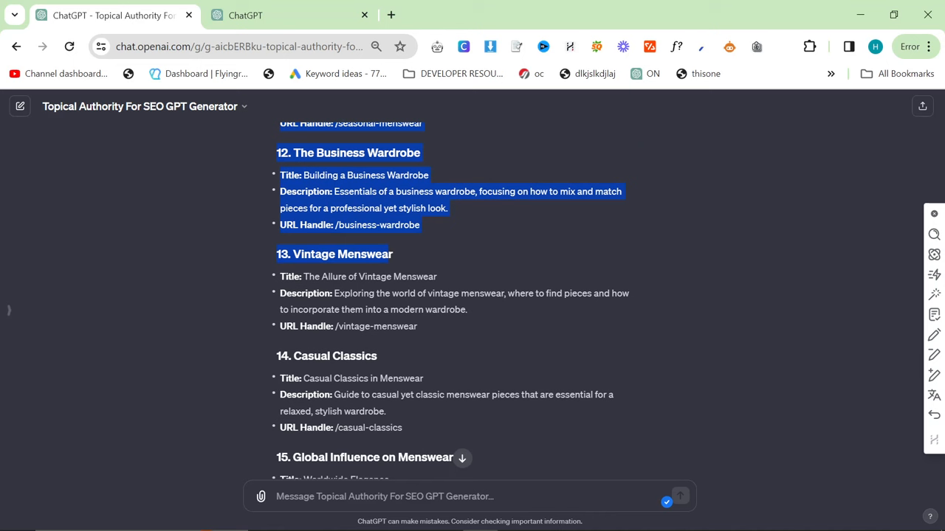
scroll("down", 3)
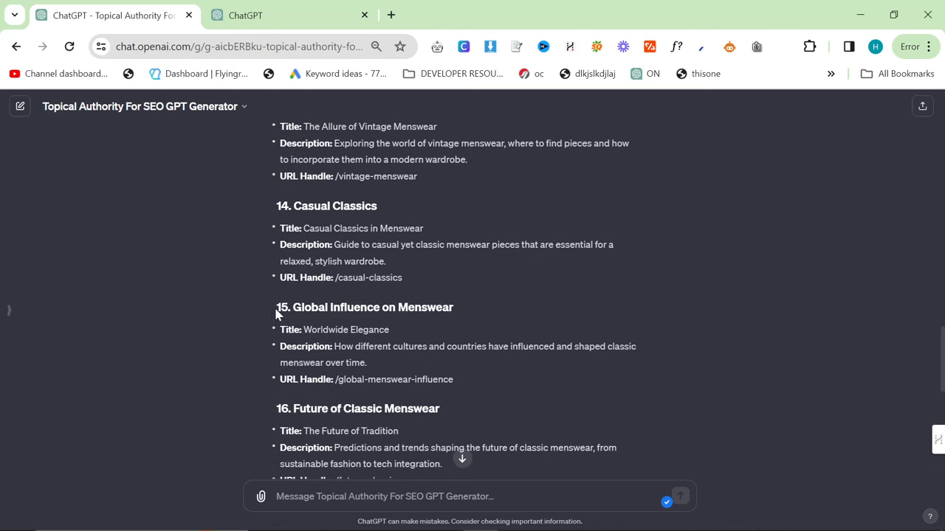
scroll("down", 3)
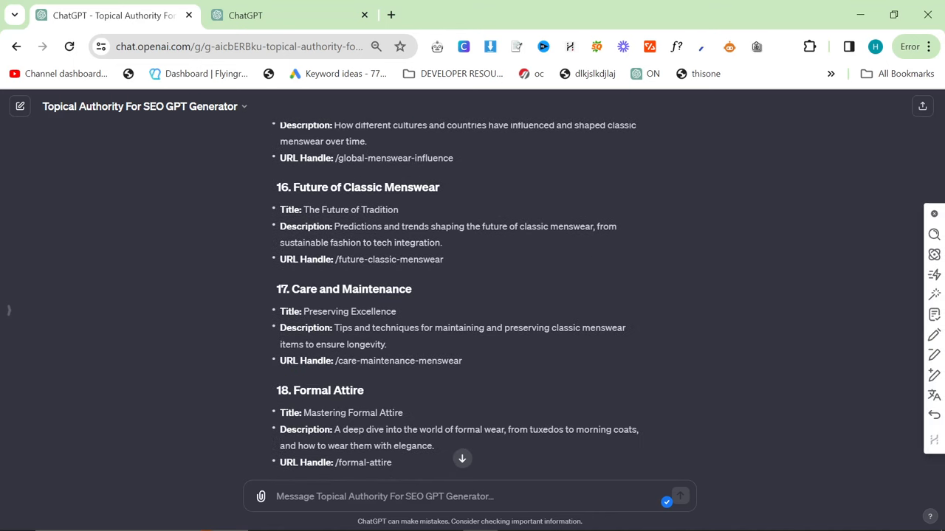
scroll("down", 3)
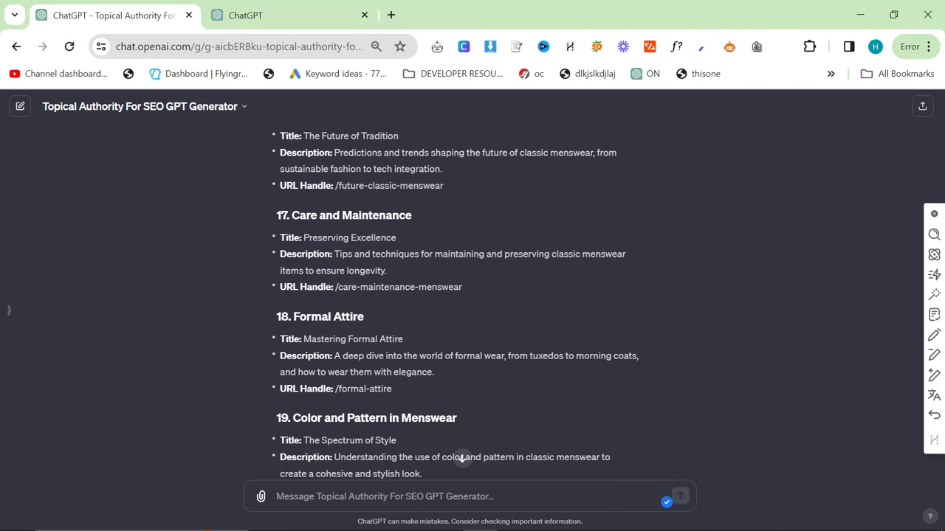
scroll("down", 3)
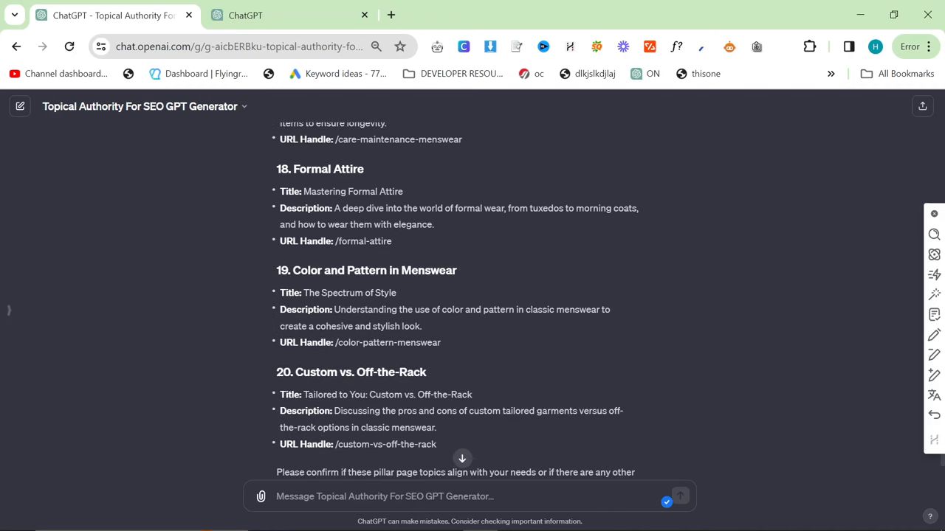
scroll("down", 3)
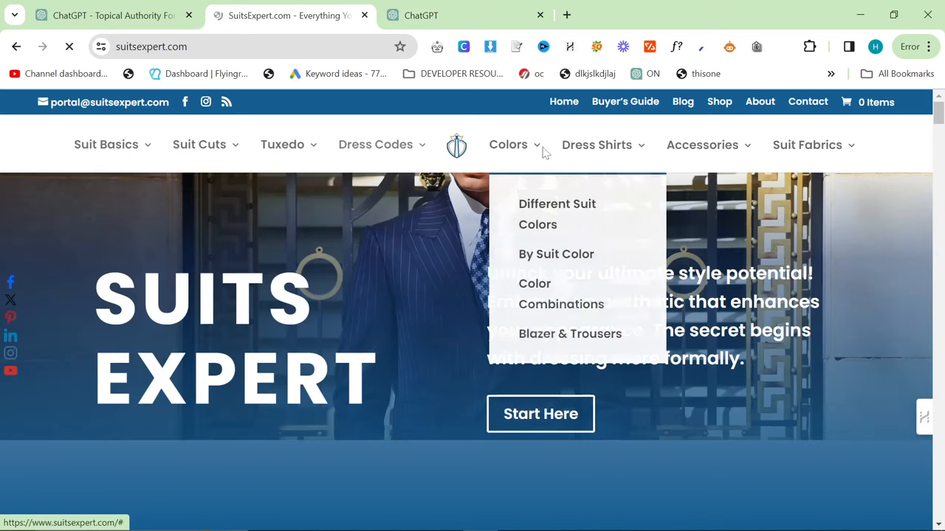
mouse_move(806, 145)
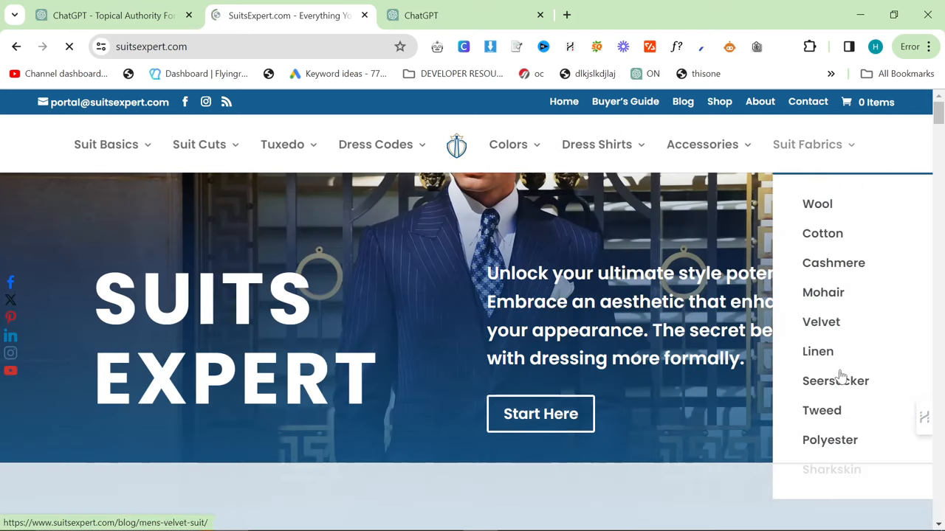
mouse_move(317, 163)
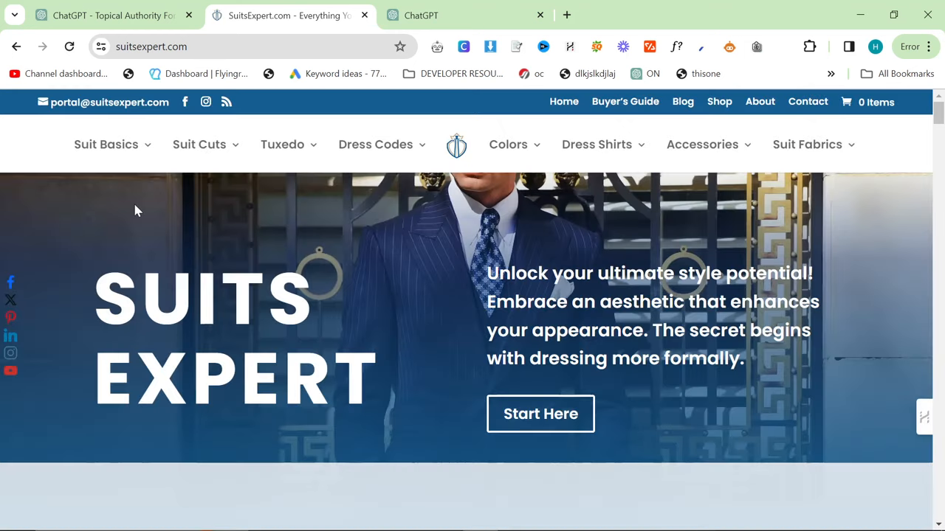
scroll("down", 3)
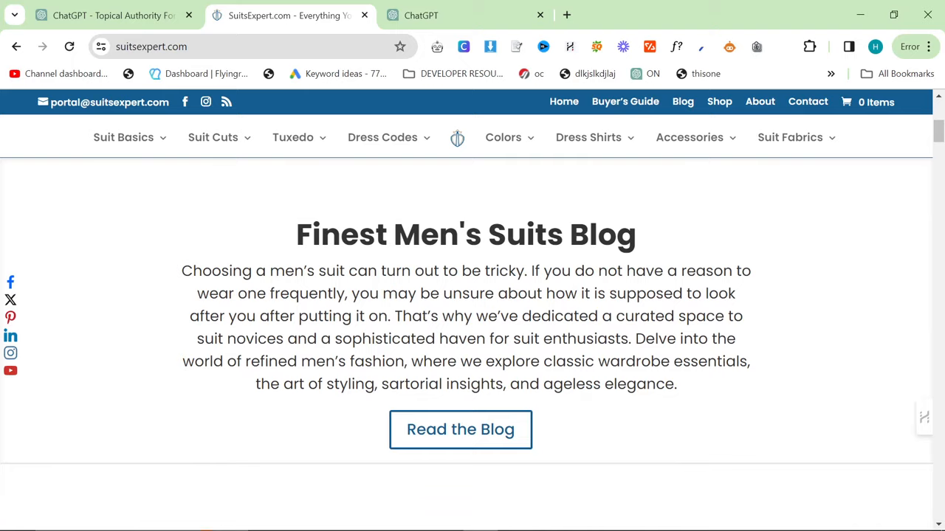
left_click(124, 137)
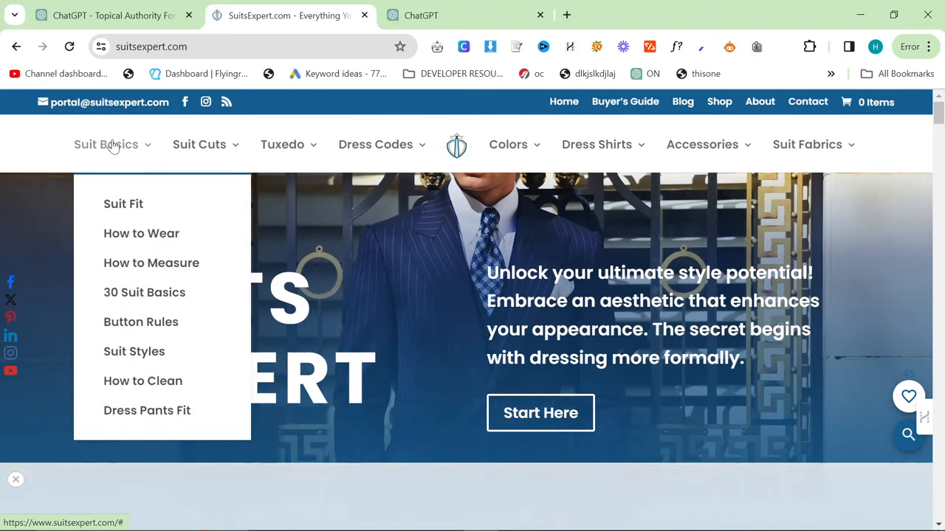
mouse_move(150, 263)
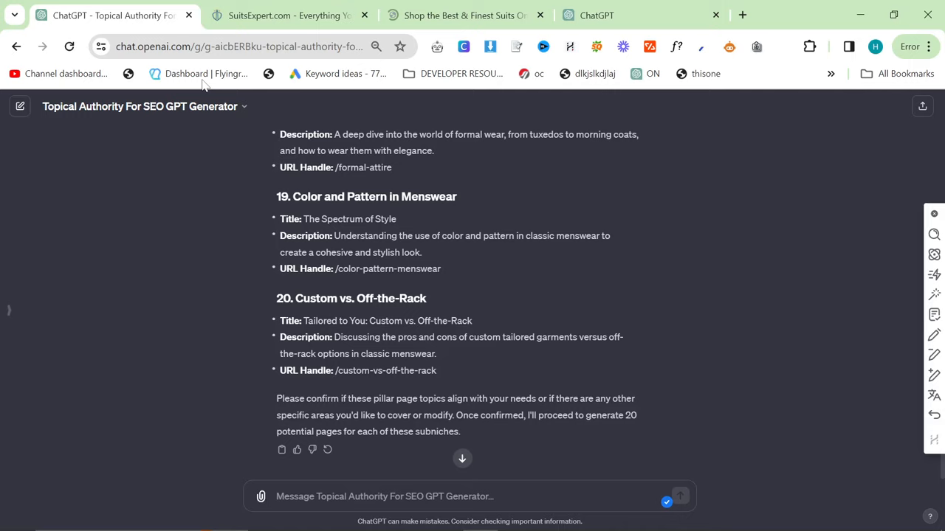
left_click(286, 14)
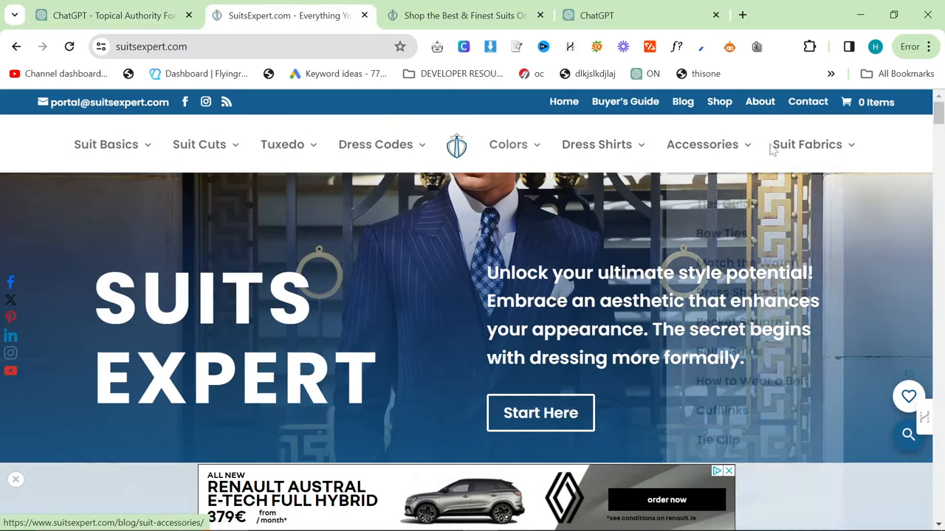
left_click(110, 15)
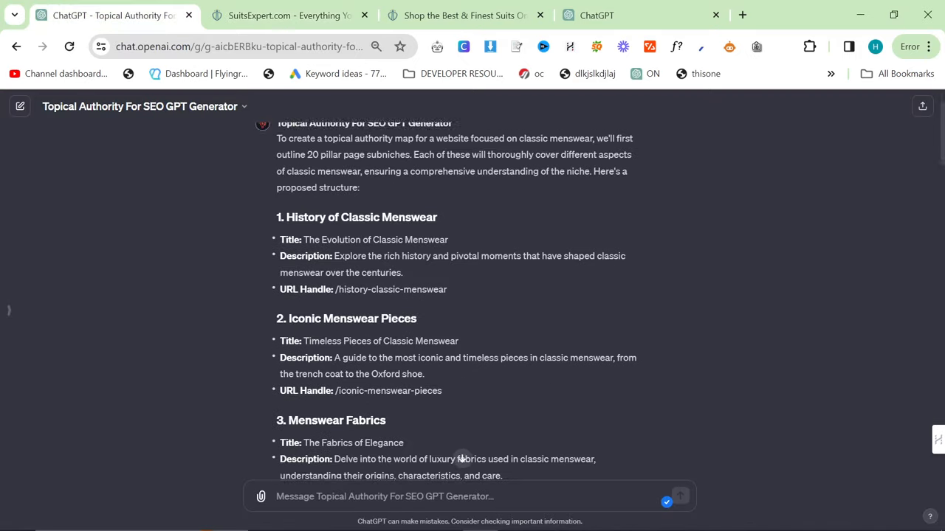
Step: Ask for 20 subpillar pages per pillar and review the resulting pillar-to-subpillar table
scroll("down", 3)
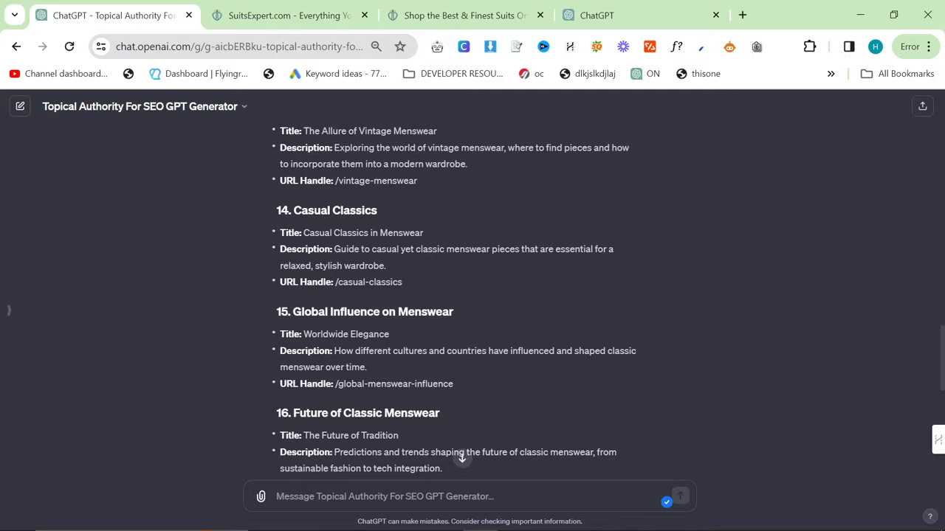
scroll("down", 3)
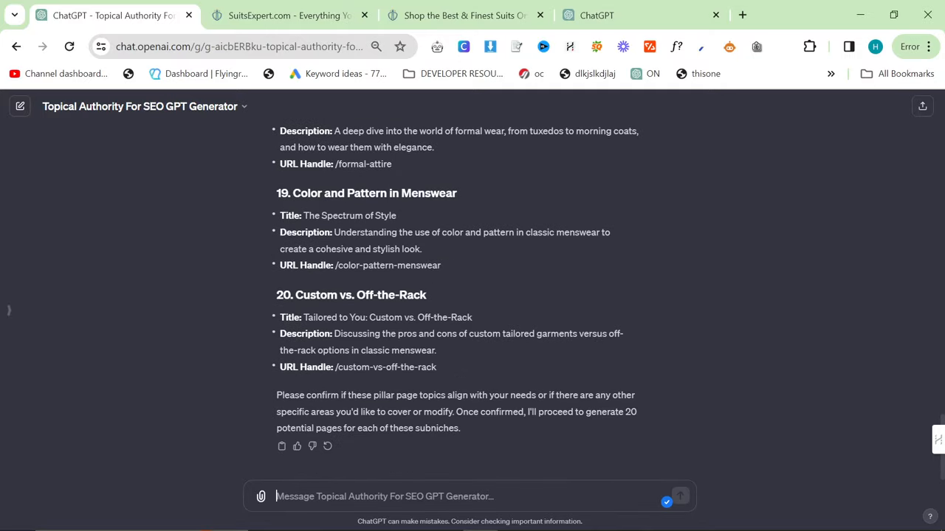
type("now please g")
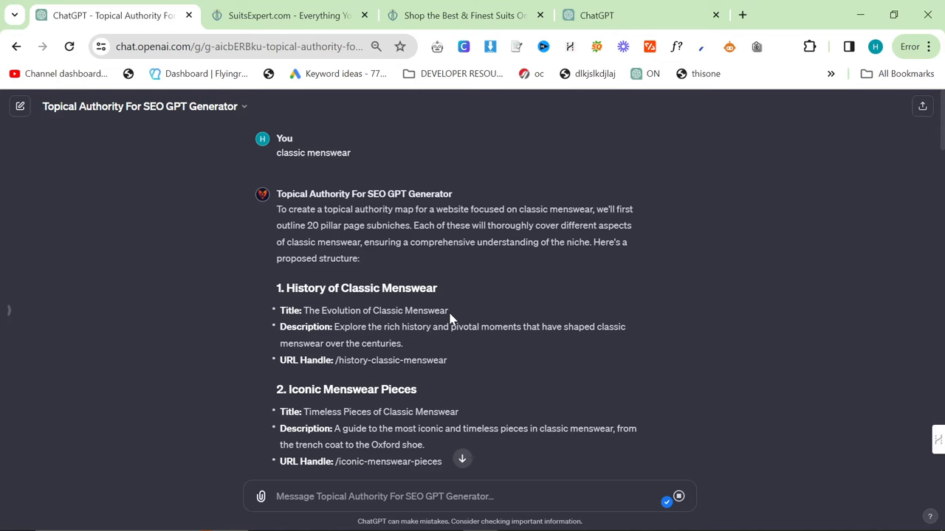
scroll("down", 3)
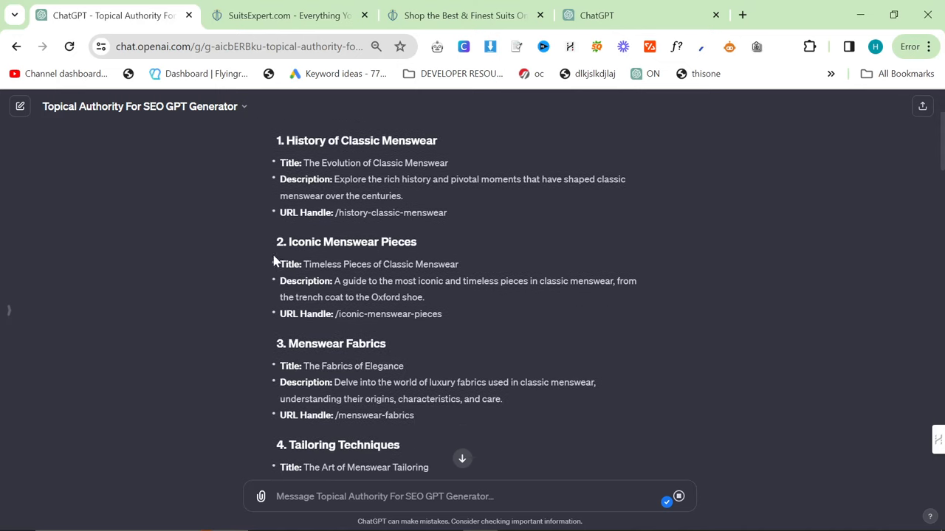
scroll("down", 3)
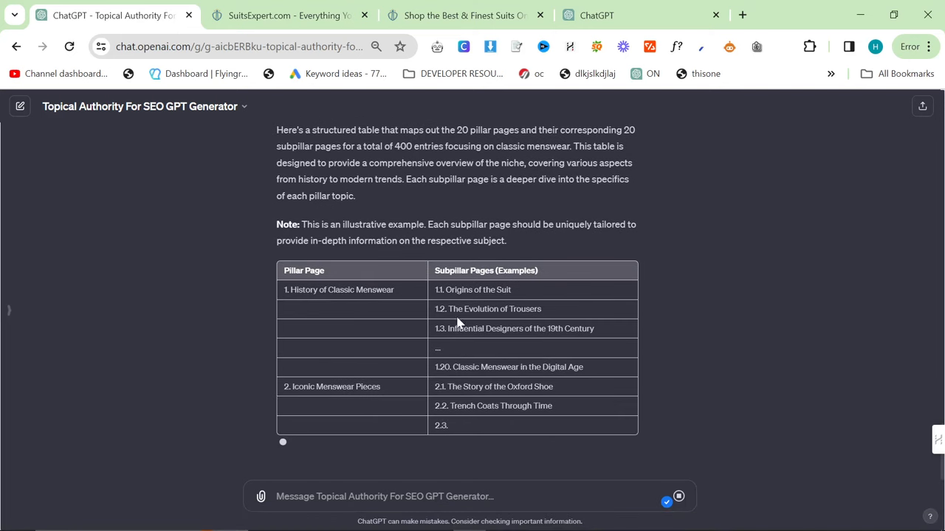
Step: Request every subpillar without placeholder content, over several generations, and read the first 40 entries
scroll("down", 3)
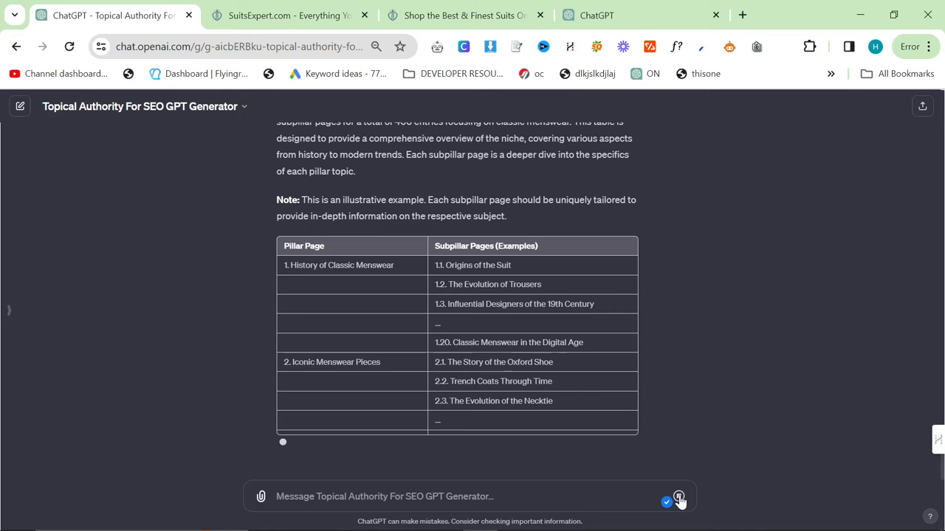
type("Please don't use placeholder content give me all of them")
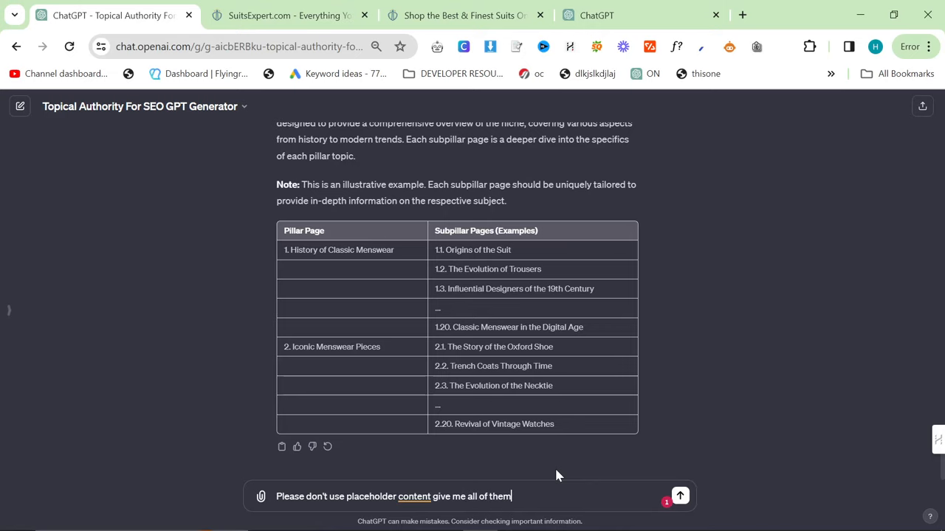
type(", use several")
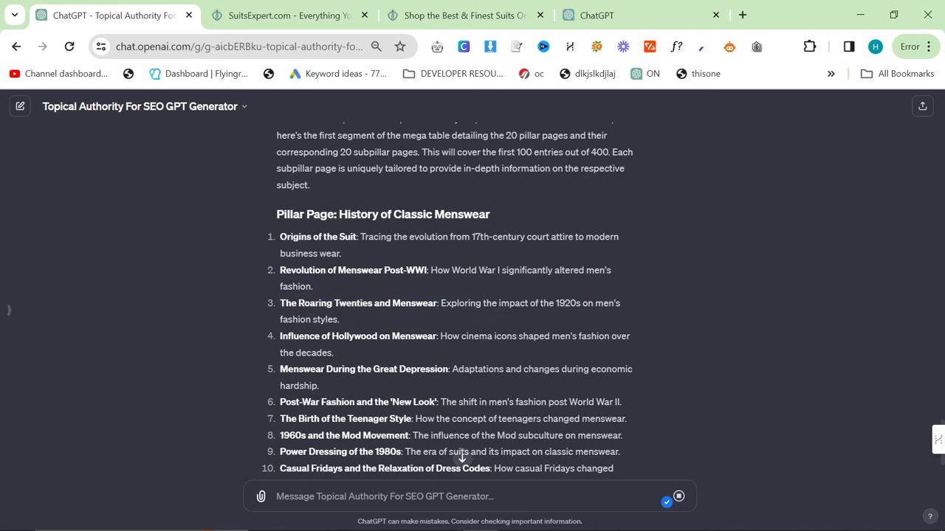
scroll("down", 3)
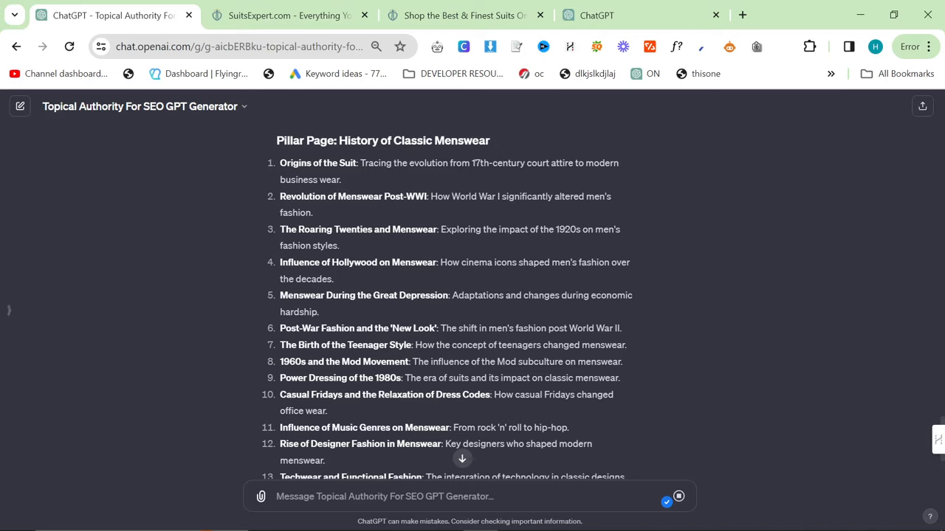
scroll("down", 3)
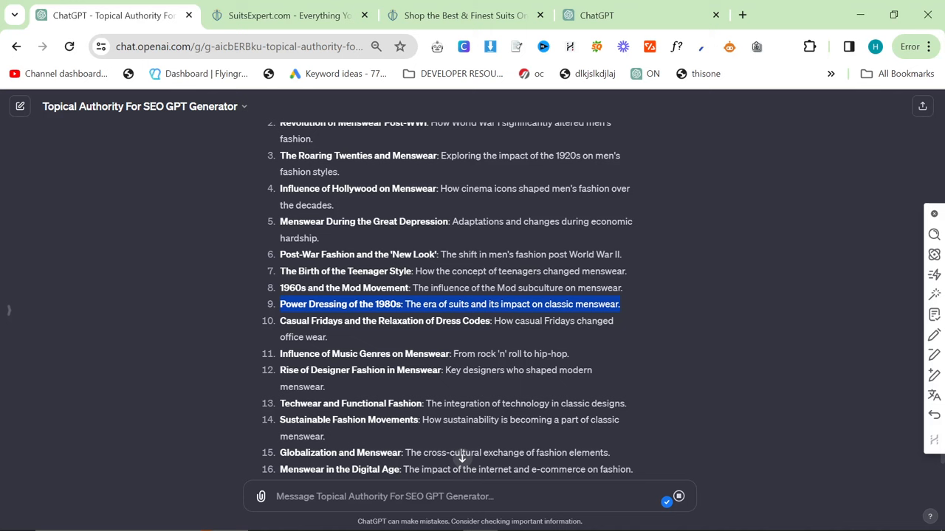
scroll("down", 3)
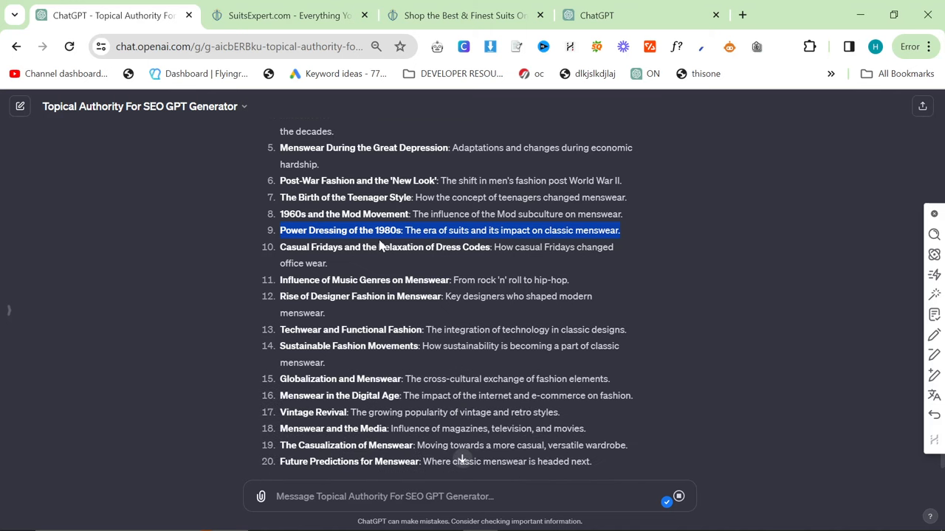
scroll("down", 3)
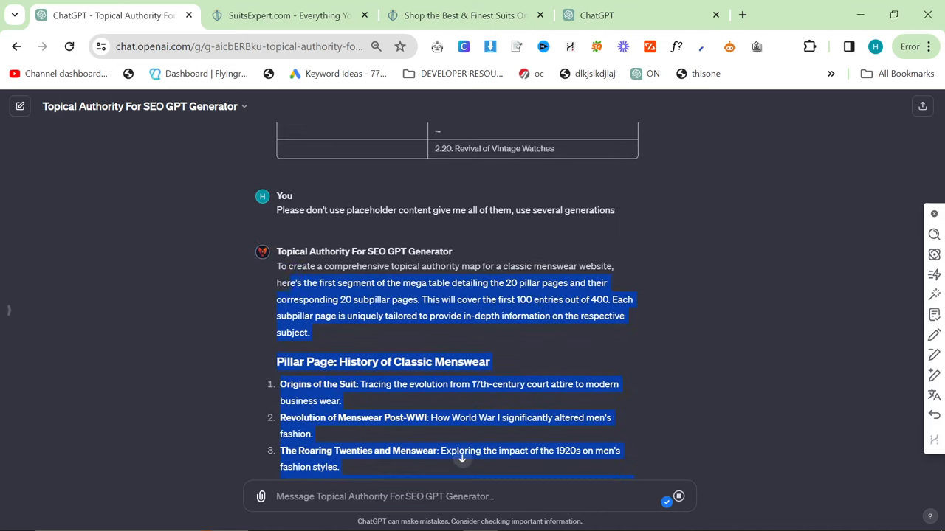
scroll("down", 3)
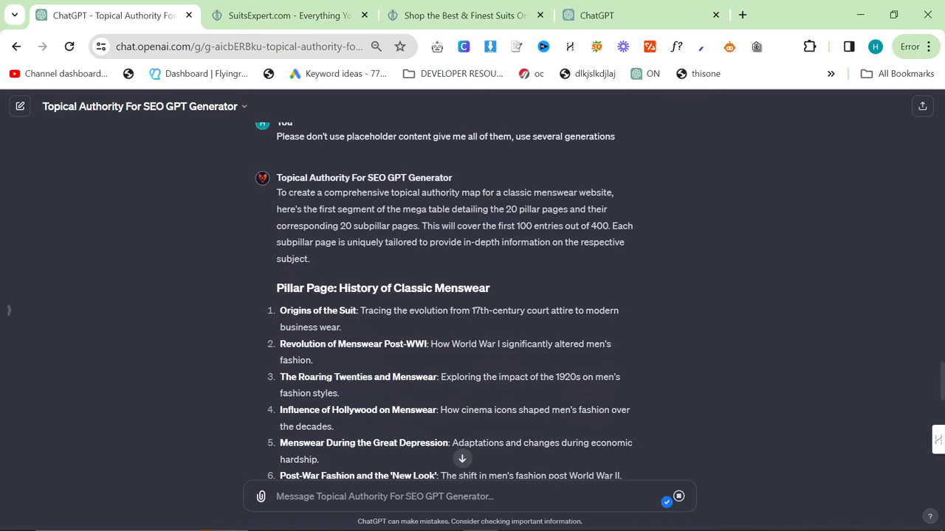
scroll("down", 3)
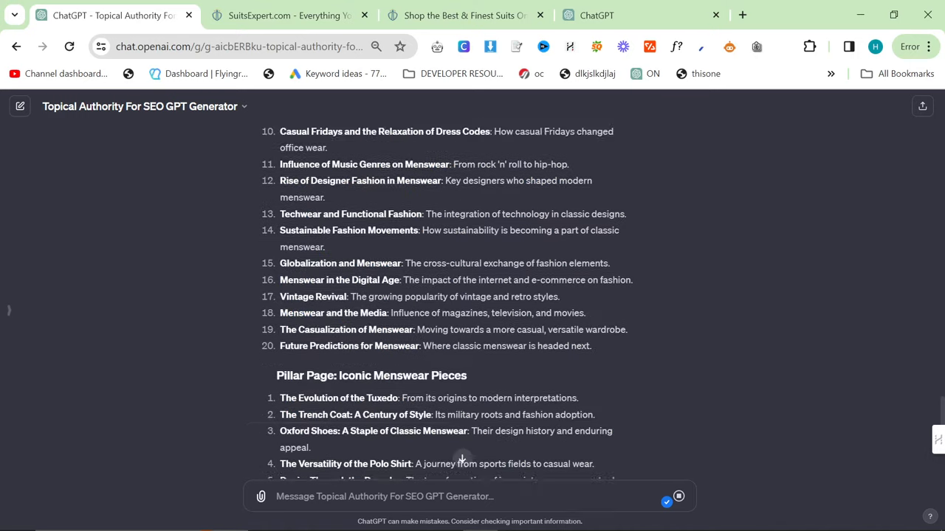
scroll("down", 3)
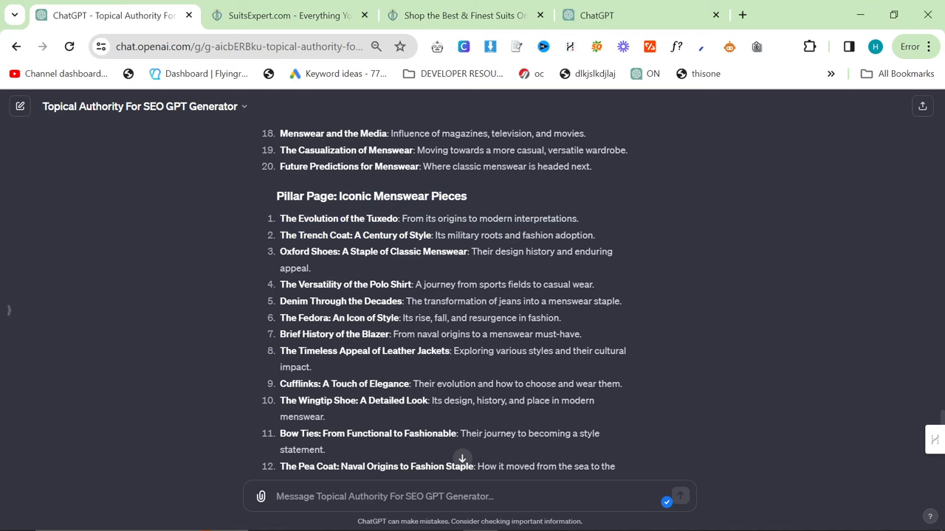
Step: Check the SuitsExpert site against the list and ask for the next two pillars' subpillars
left_click(287, 15)
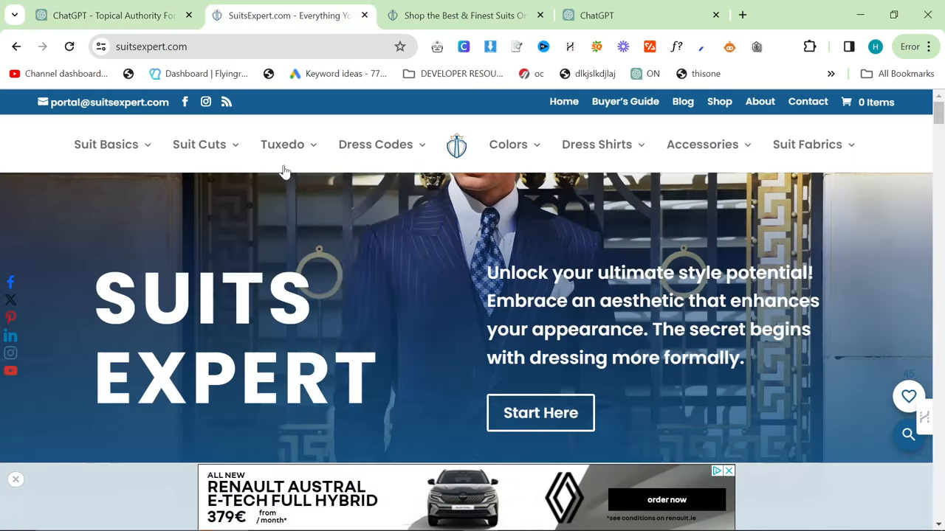
left_click(111, 15)
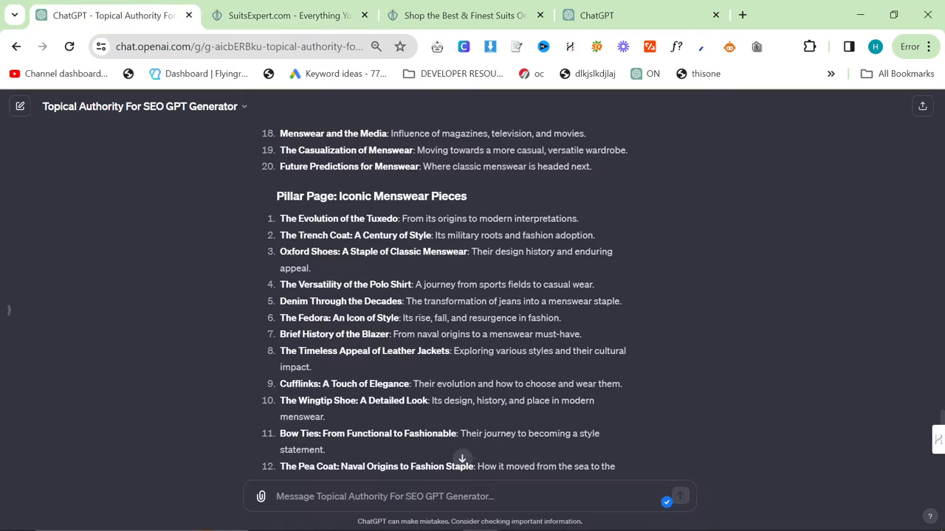
scroll("down", 3)
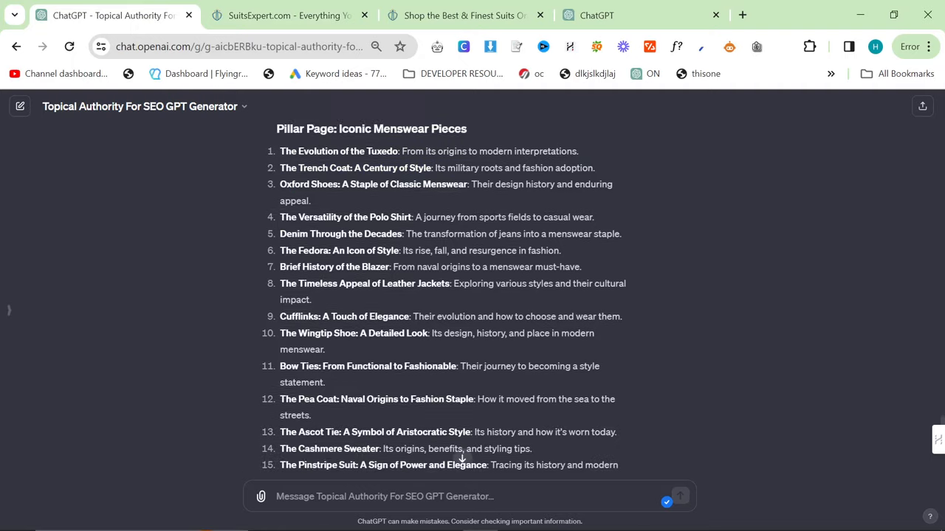
scroll("down", 3)
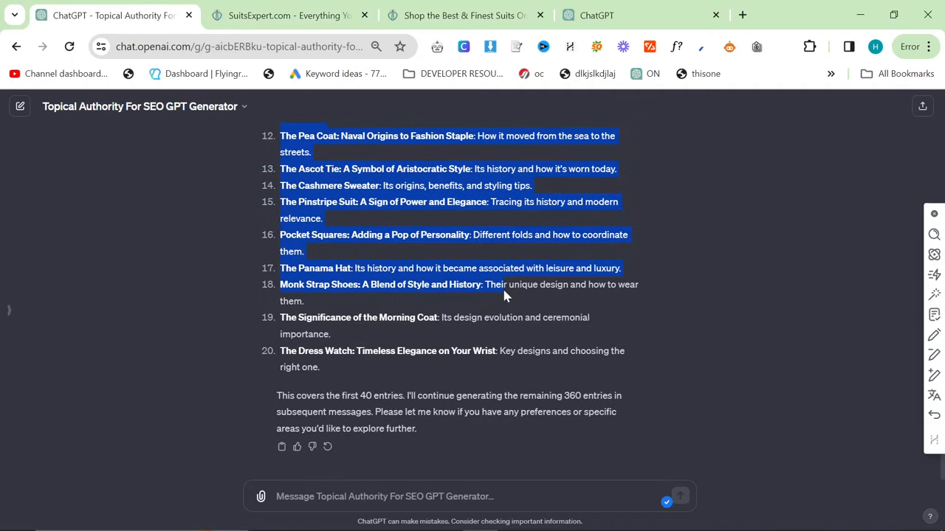
scroll("down", 3)
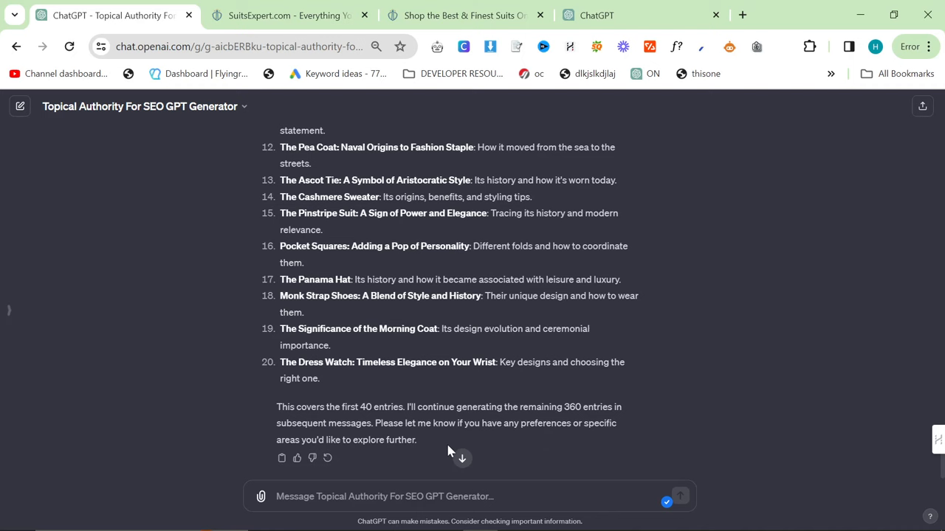
type("now")
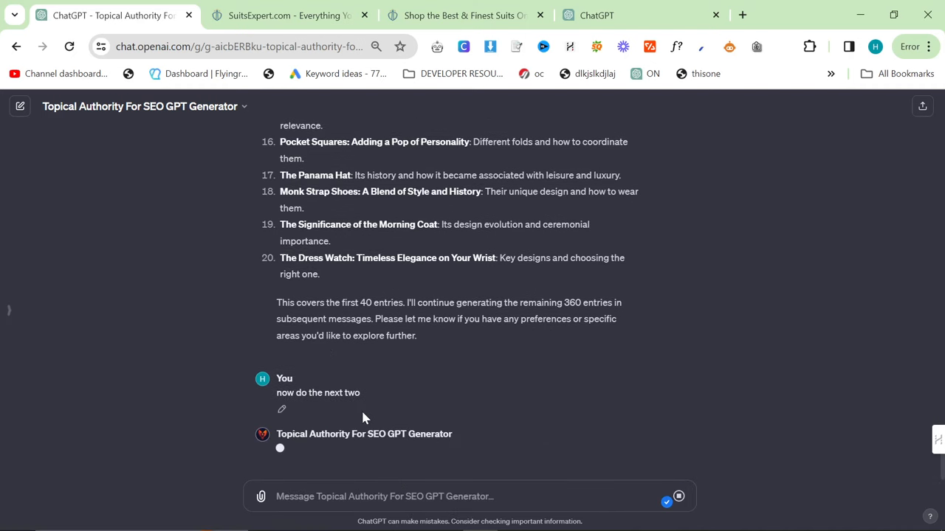
Step: Review the next 40 subpillar entries down to Tailoring Techniques, highlighting headings along the way
scroll("down", 3)
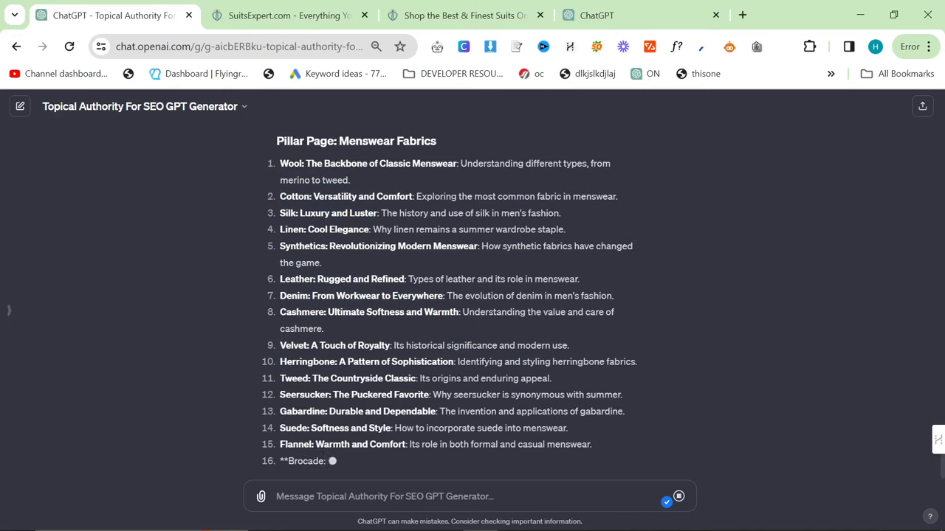
scroll("down", 3)
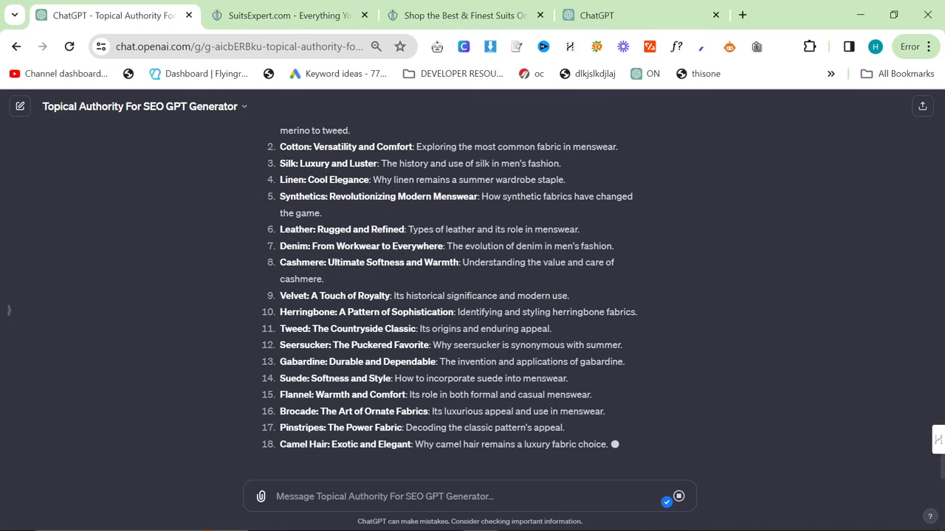
scroll("down", 3)
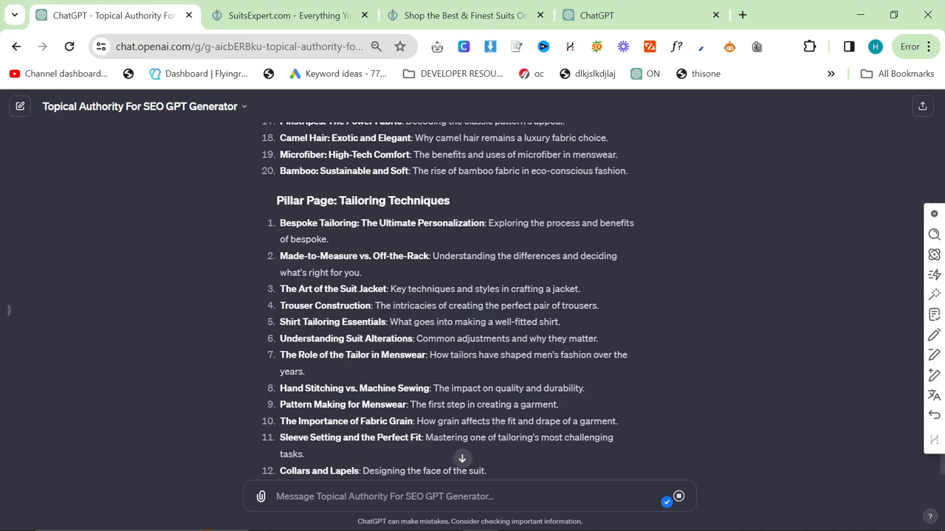
left_click_drag(361, 200, 448, 201)
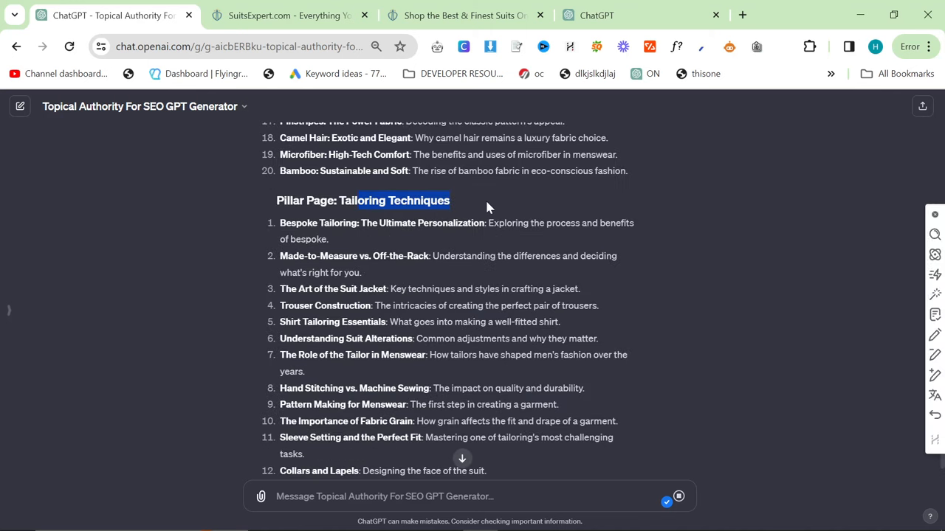
scroll("down", 3)
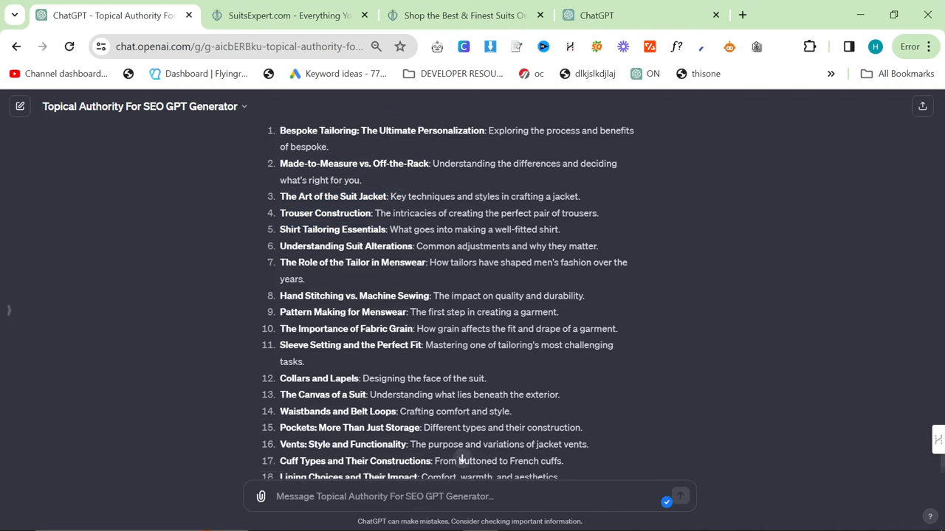
scroll("down", 3)
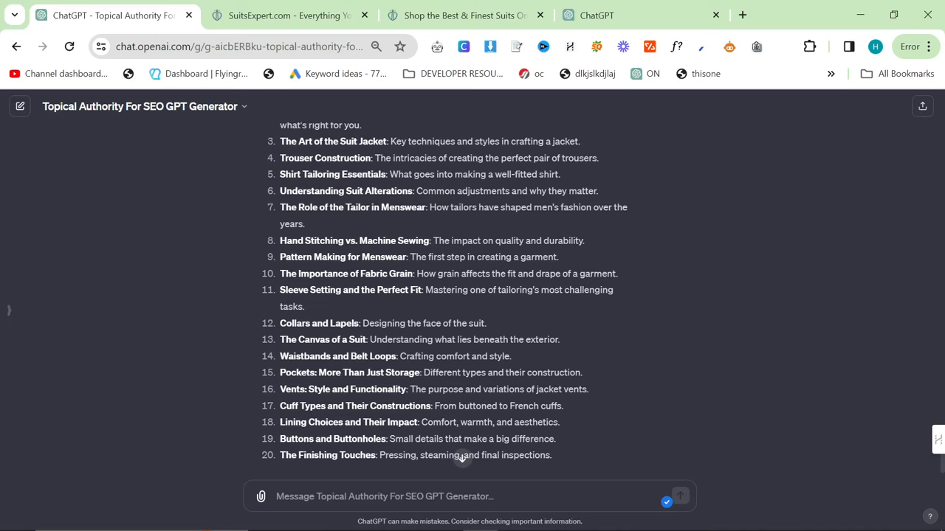
double_click(345, 190)
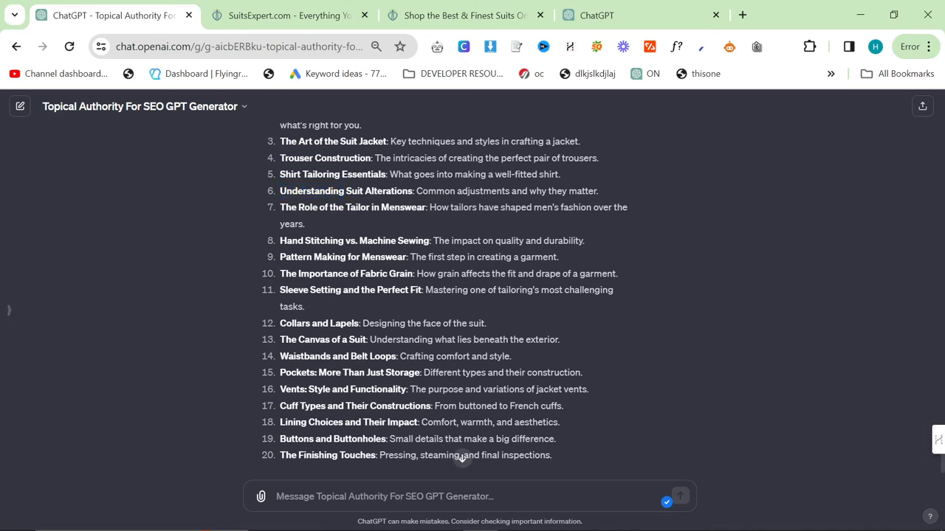
mouse_move(325, 253)
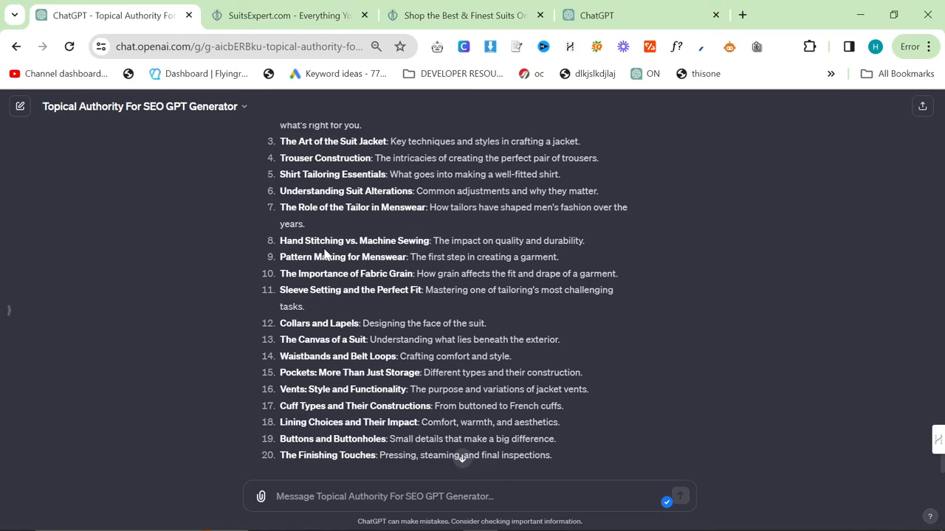
double_click(354, 240)
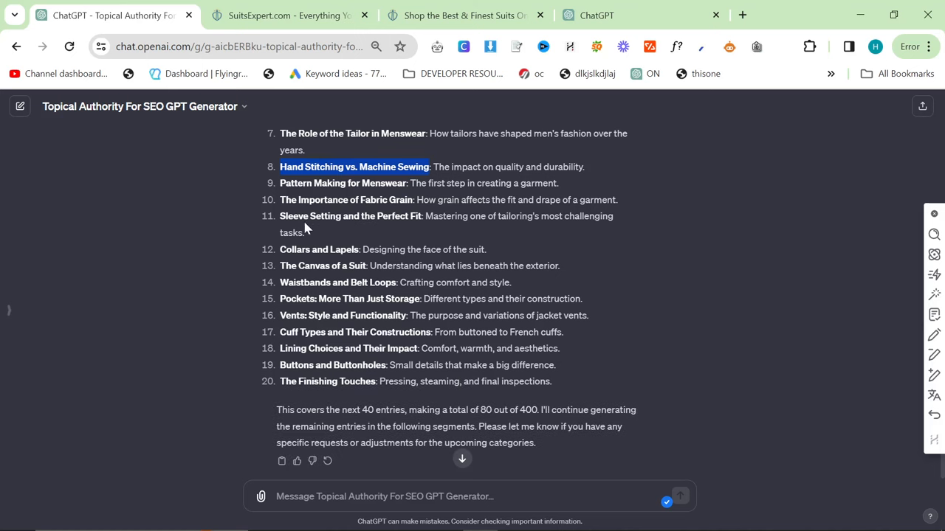
scroll("down", 3)
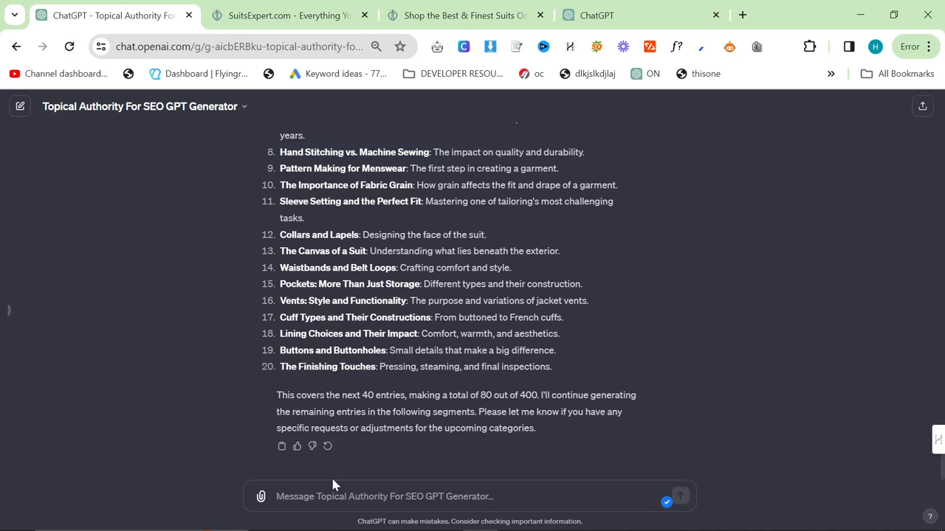
Step: Ask 'Now give me the next 20' and review the Menswear Designers subpillars, highlighting Kiton and Brunello Cucinelli
type("Now give me the next 20")
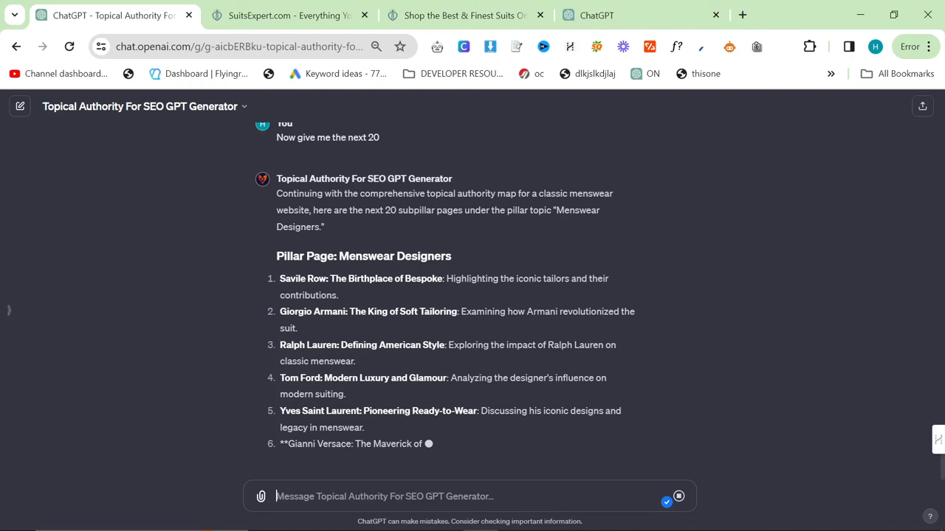
scroll("down", 3)
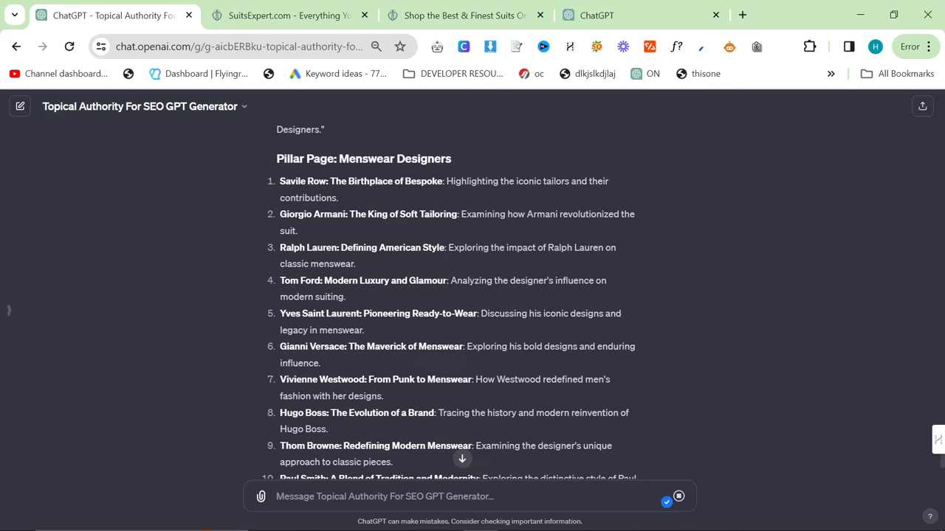
scroll("down", 3)
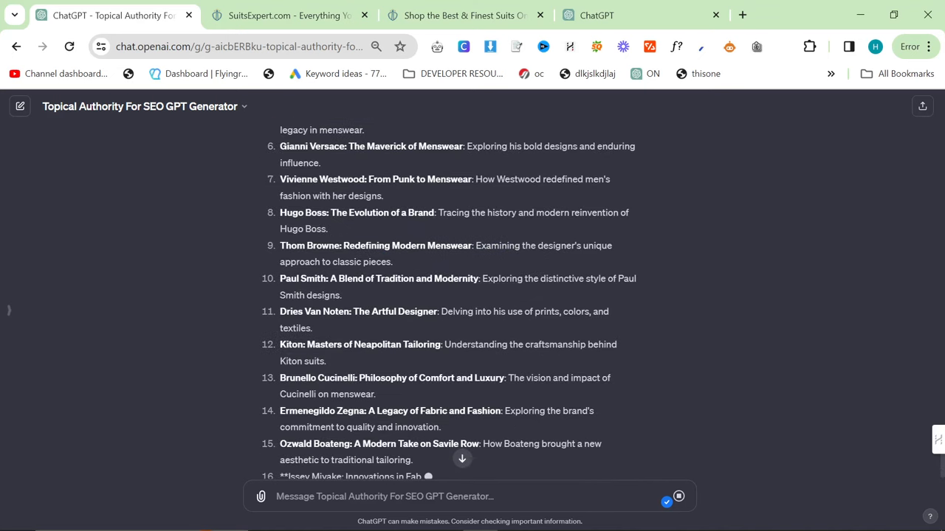
scroll("down", 3)
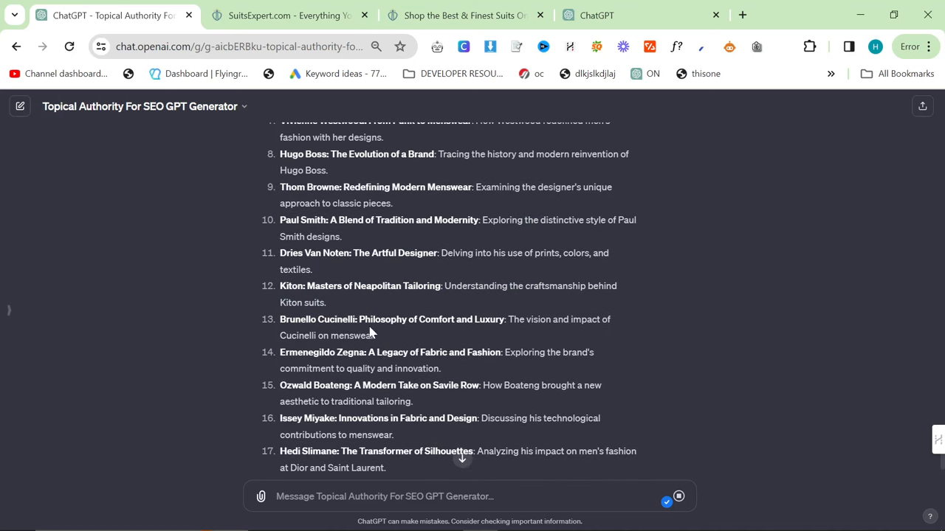
left_click_drag(280, 286, 375, 335)
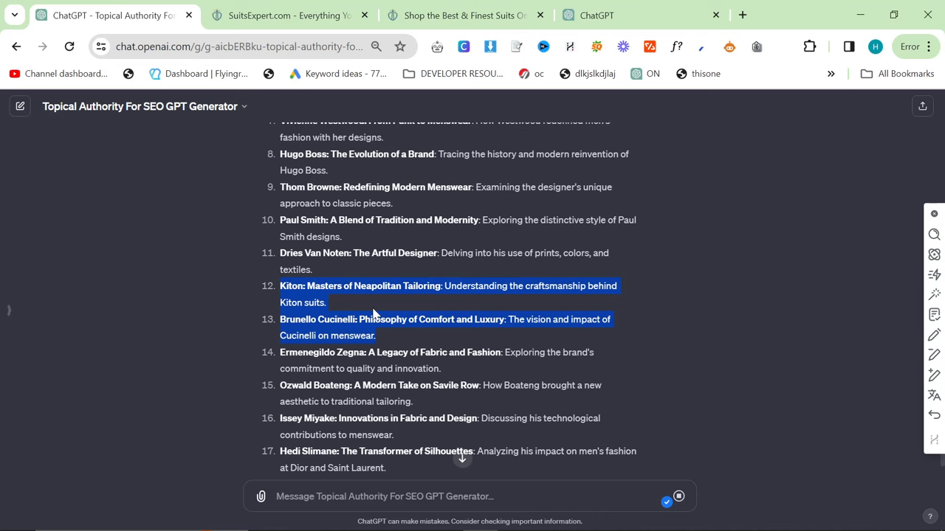
scroll("down", 3)
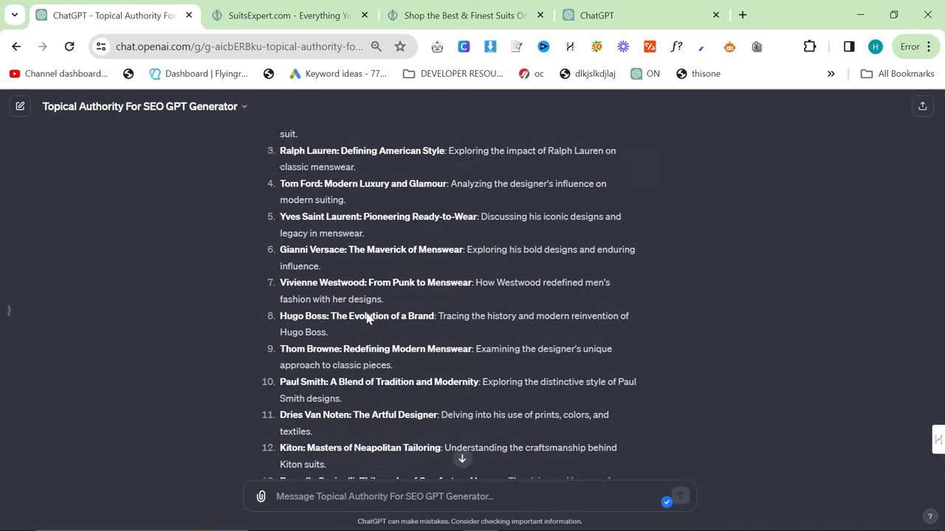
scroll("down", 3)
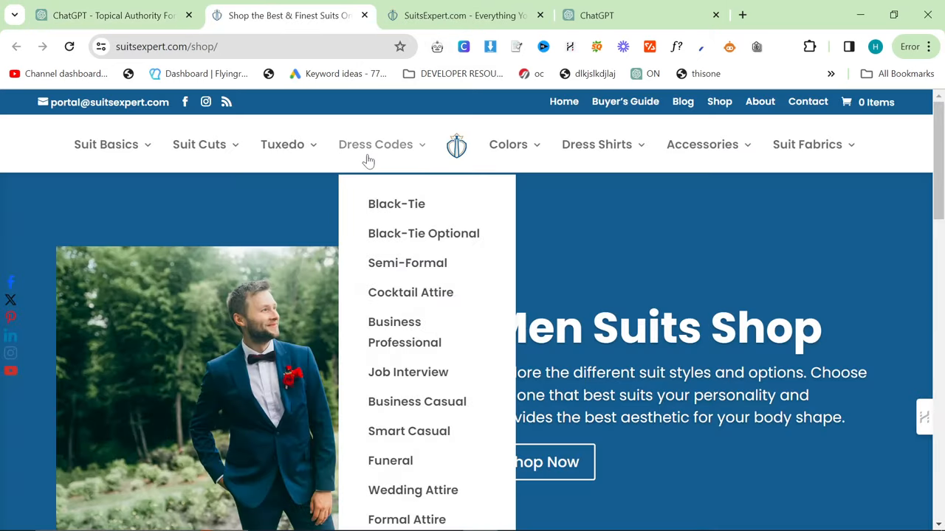
left_click(111, 15)
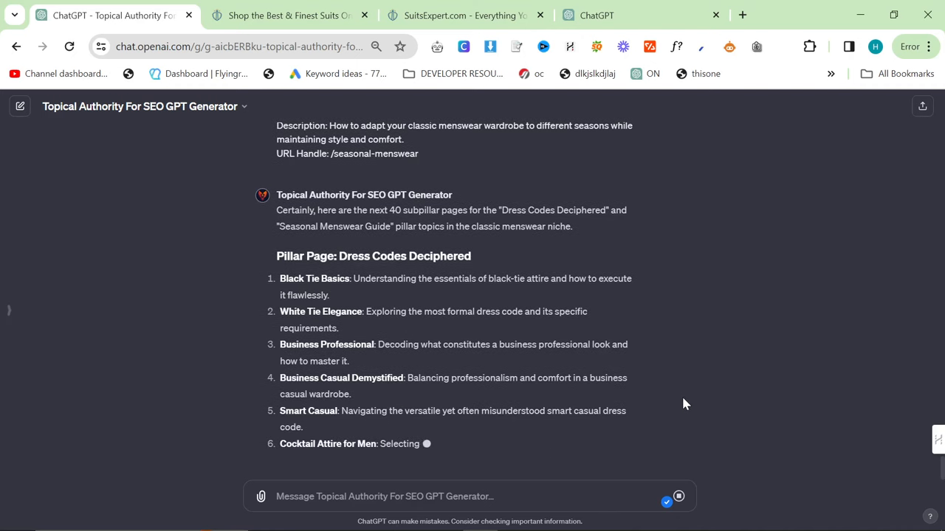
Step: Read the 40 Dress Codes Deciphered and Seasonal Menswear Guide subpillars, highlighting Cold-Weather Layering Techniques
scroll("down", 3)
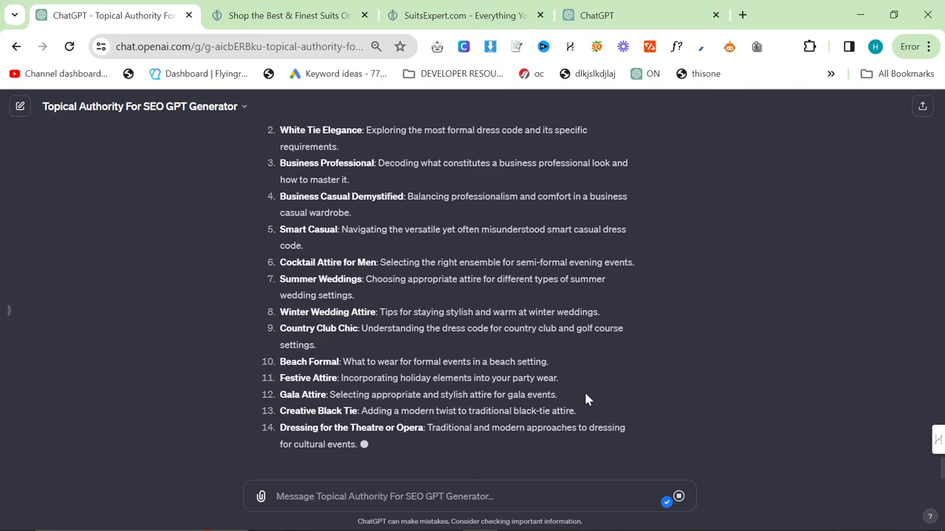
scroll("down", 3)
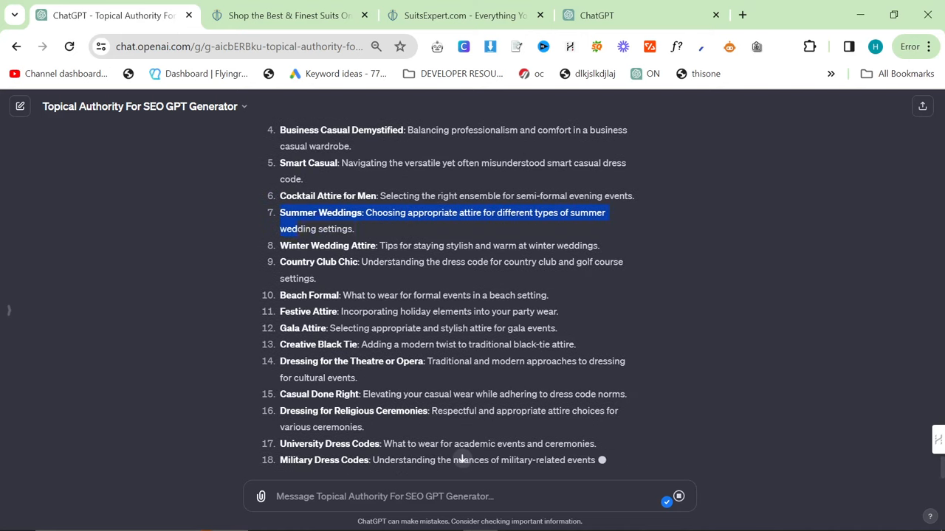
scroll("down", 3)
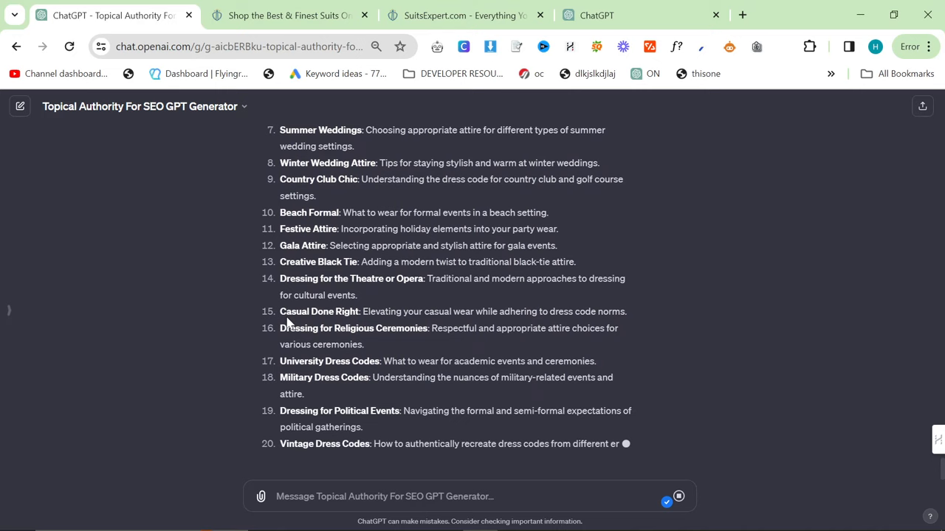
scroll("down", 3)
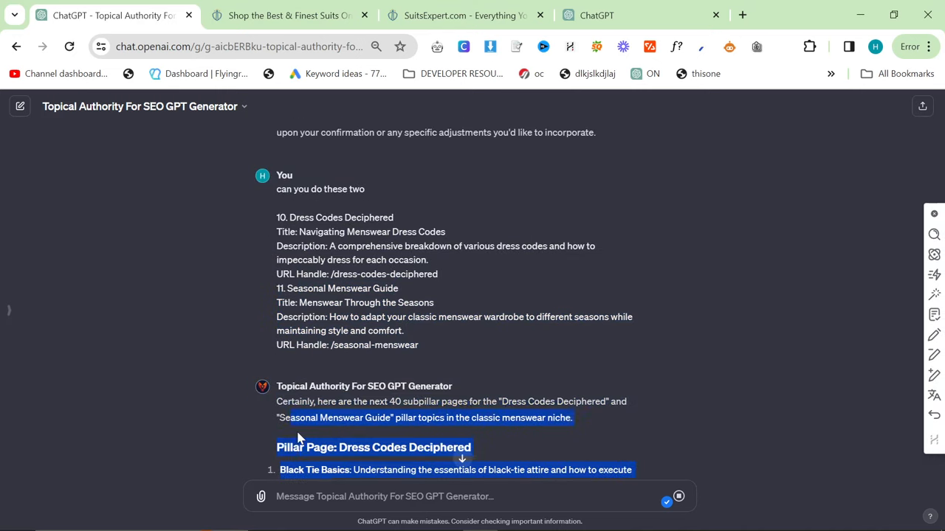
scroll("down", 3)
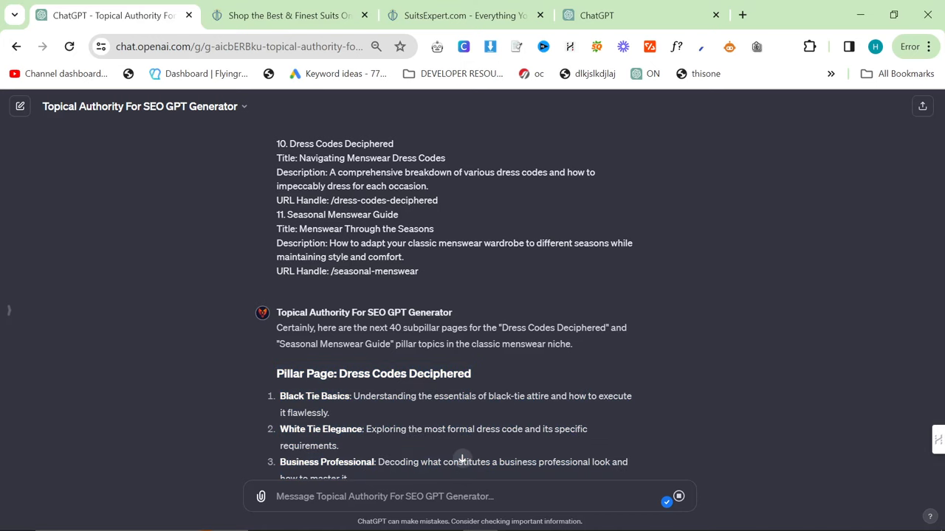
scroll("down", 3)
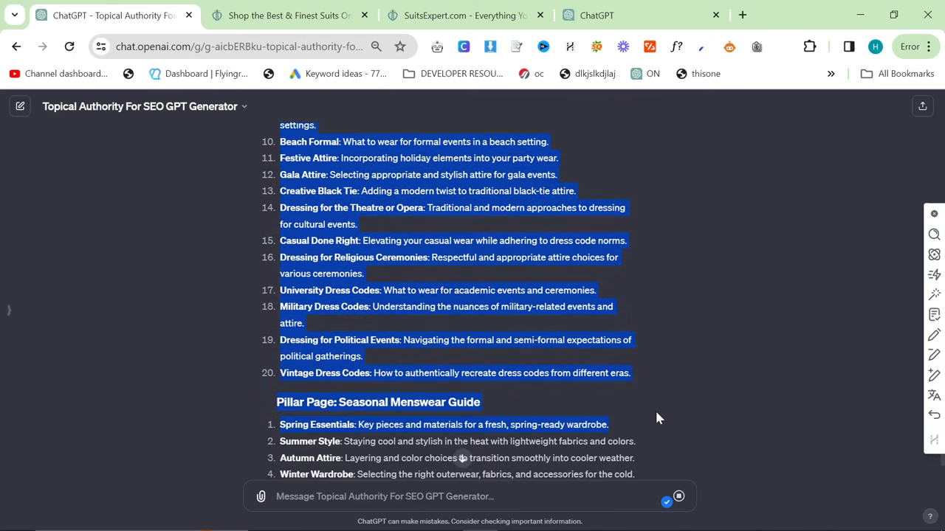
scroll("up", 3)
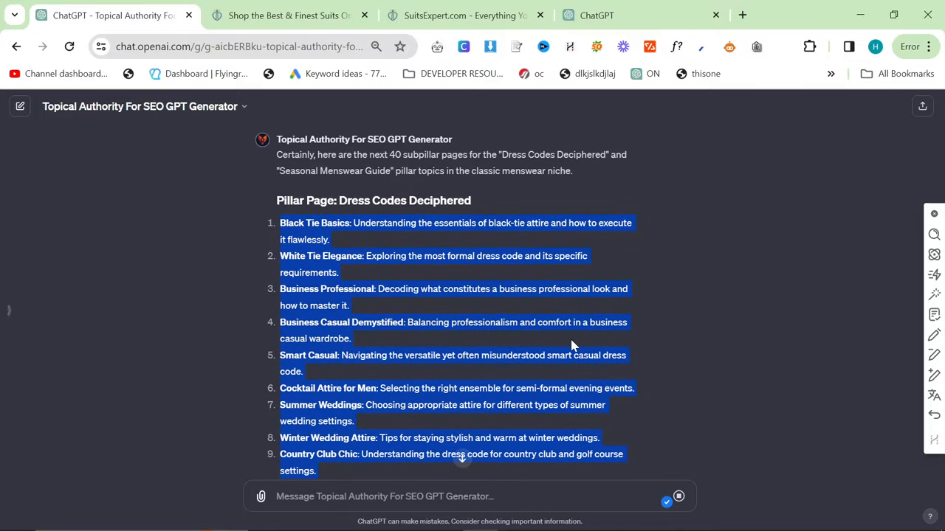
left_click(273, 221)
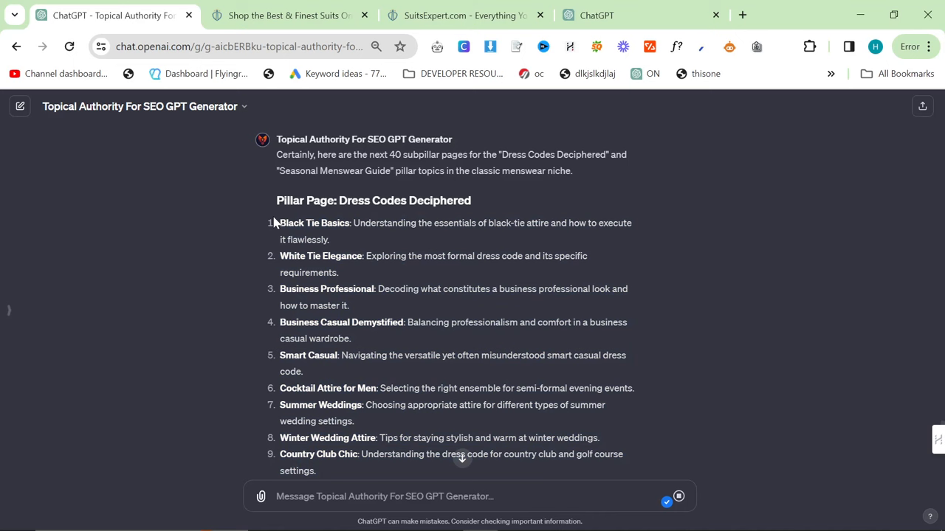
scroll("down", 3)
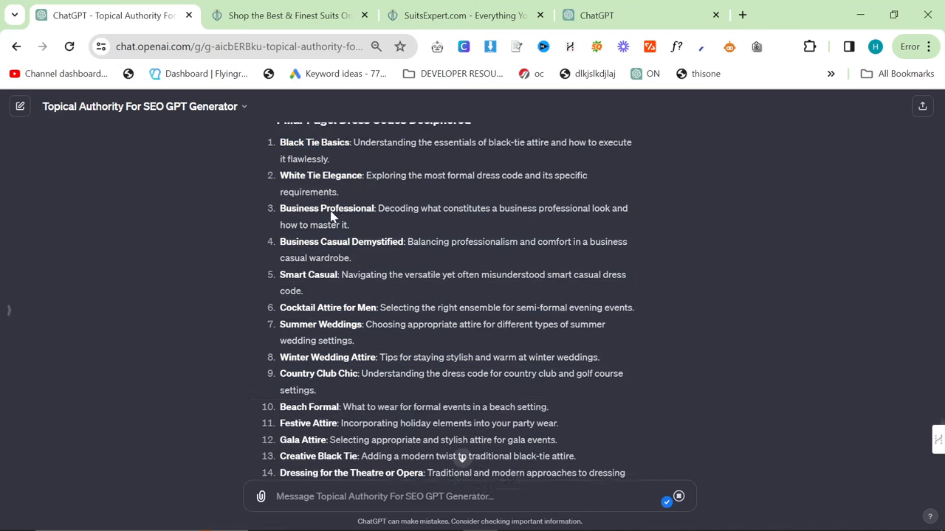
scroll("down", 3)
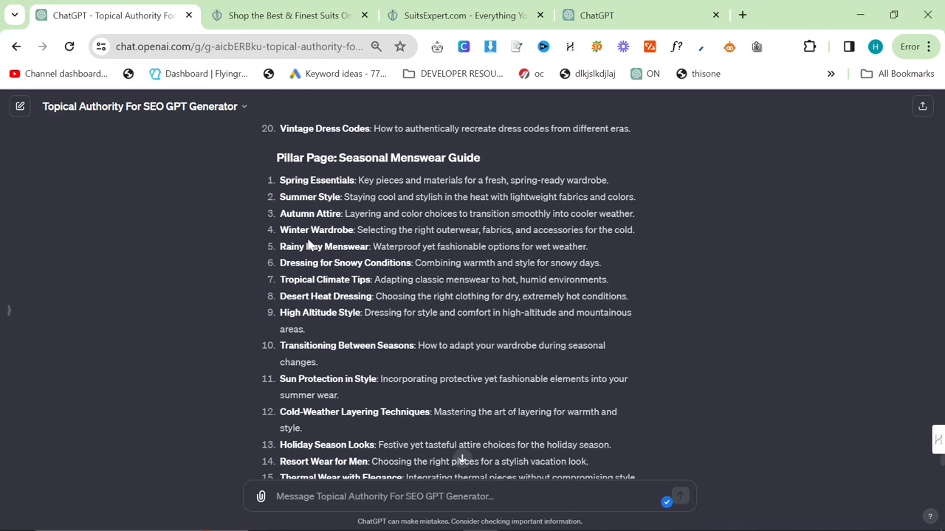
triple_click(434, 247)
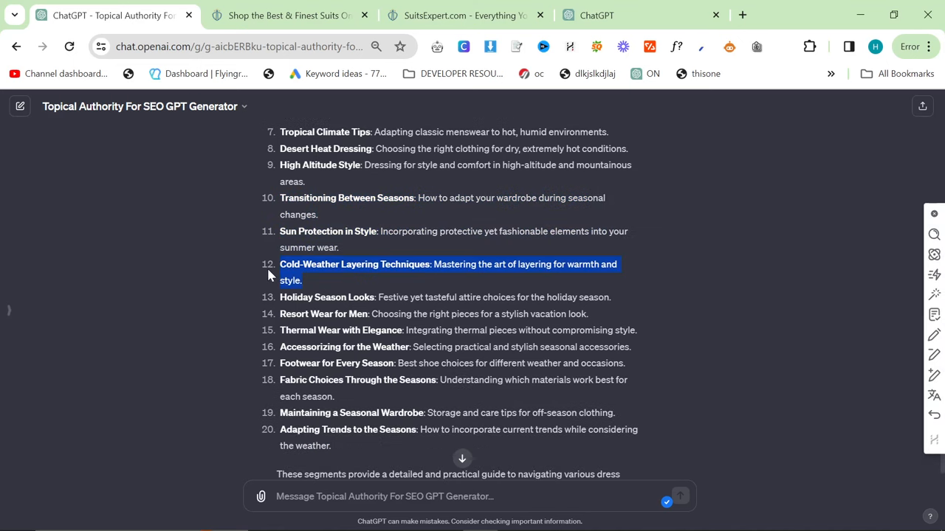
scroll("down", 3)
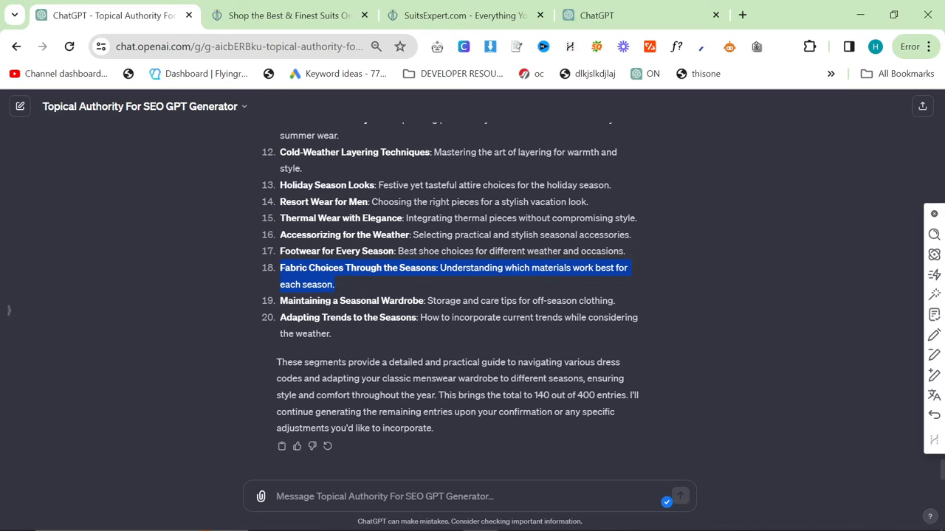
mouse_move(355, 288)
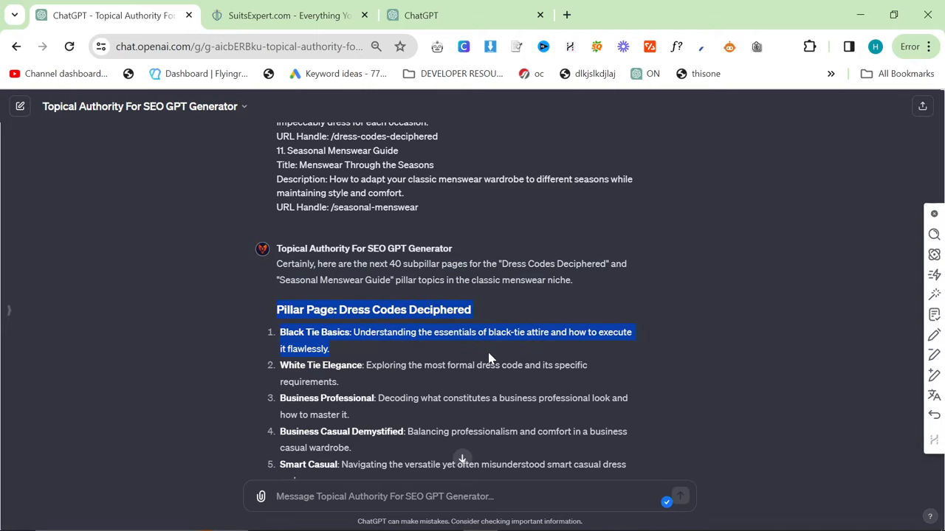
scroll("down", 3)
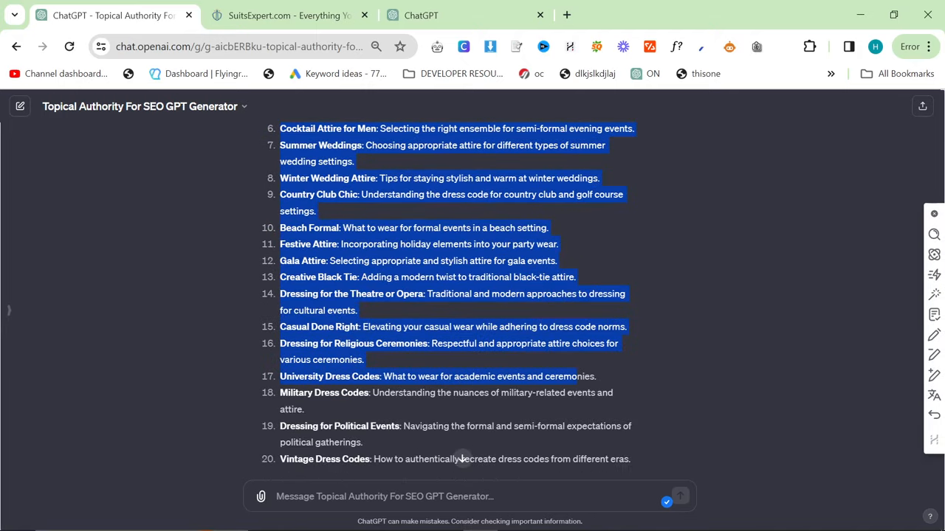
scroll("up", 3)
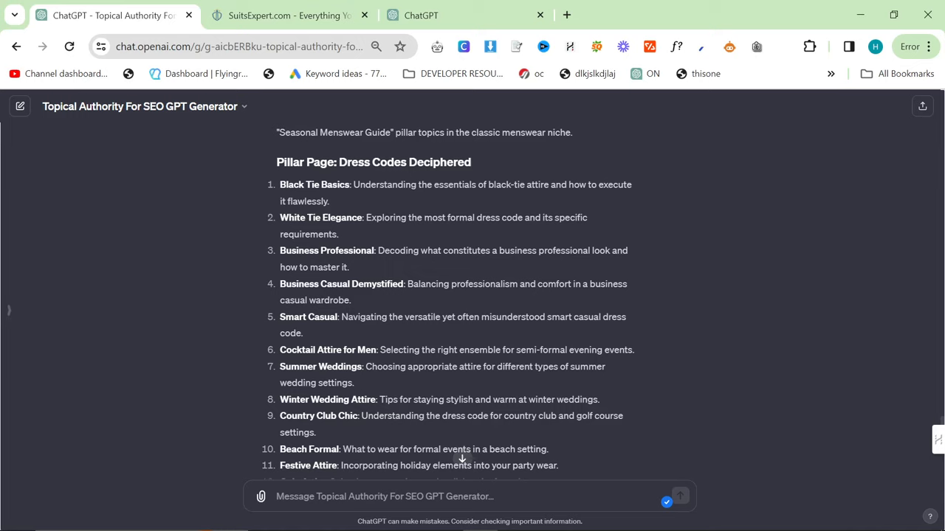
double_click(327, 251)
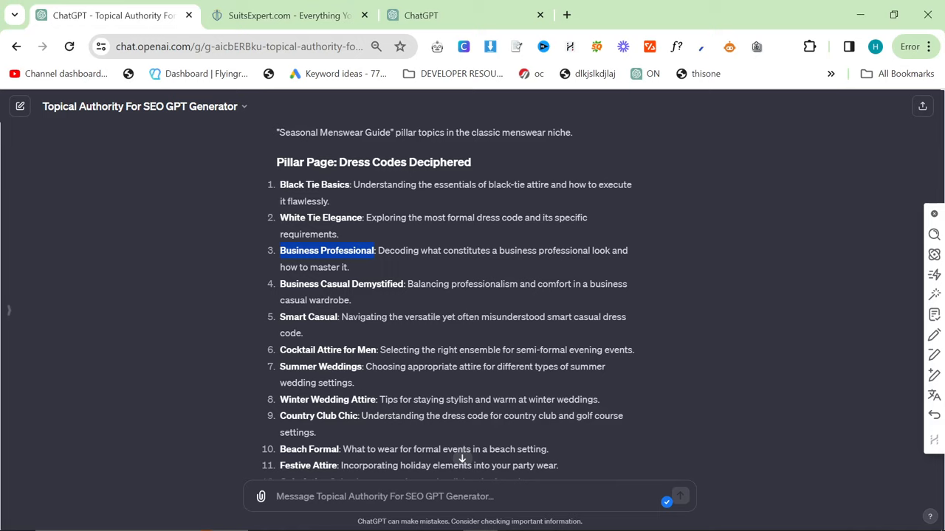
mouse_move(397, 389)
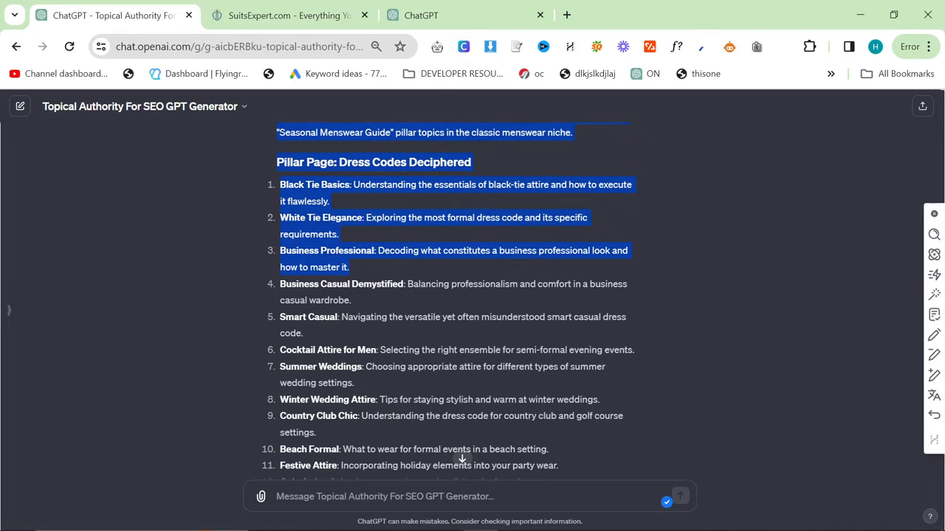
scroll("down", 3)
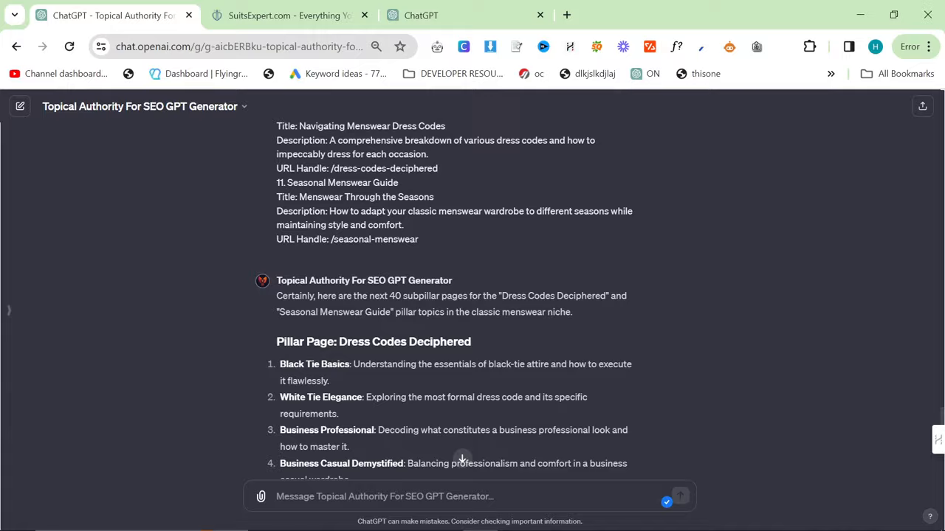
scroll("down", 3)
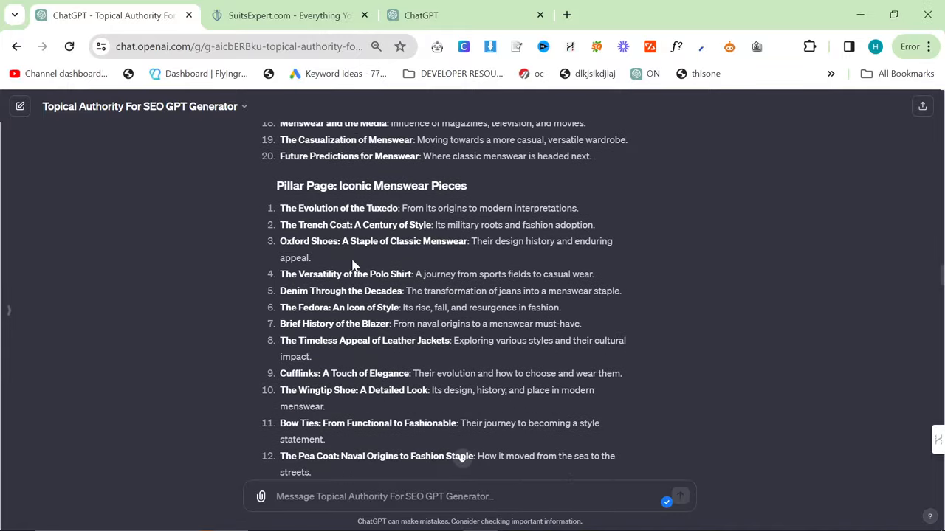
scroll("down", 3)
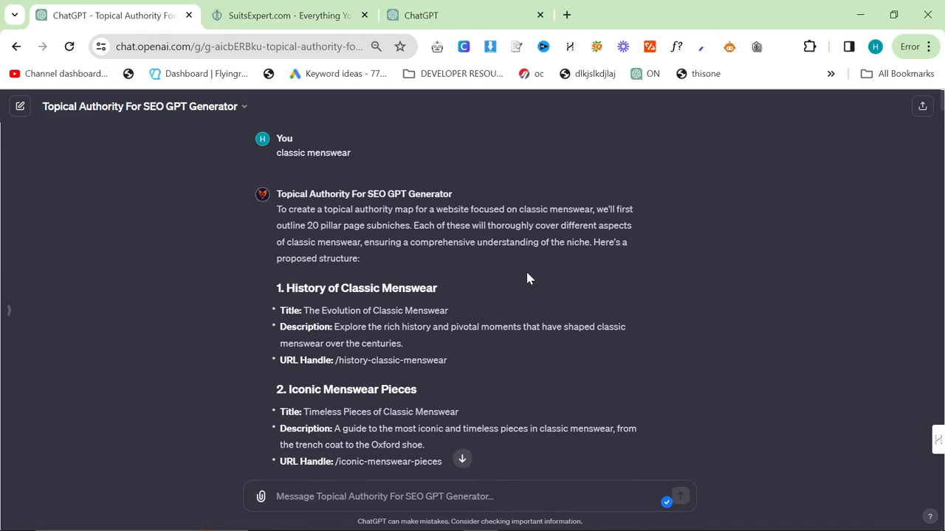
left_click(288, 14)
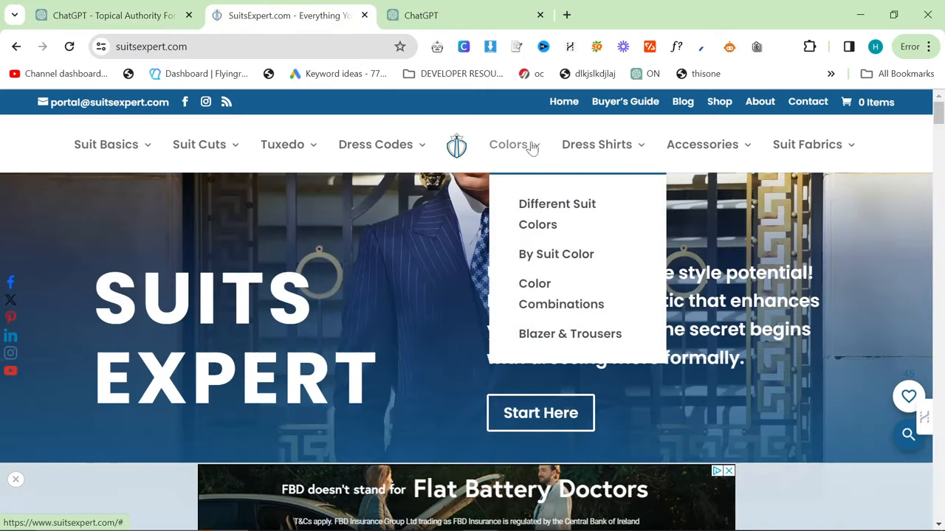
left_click(111, 15)
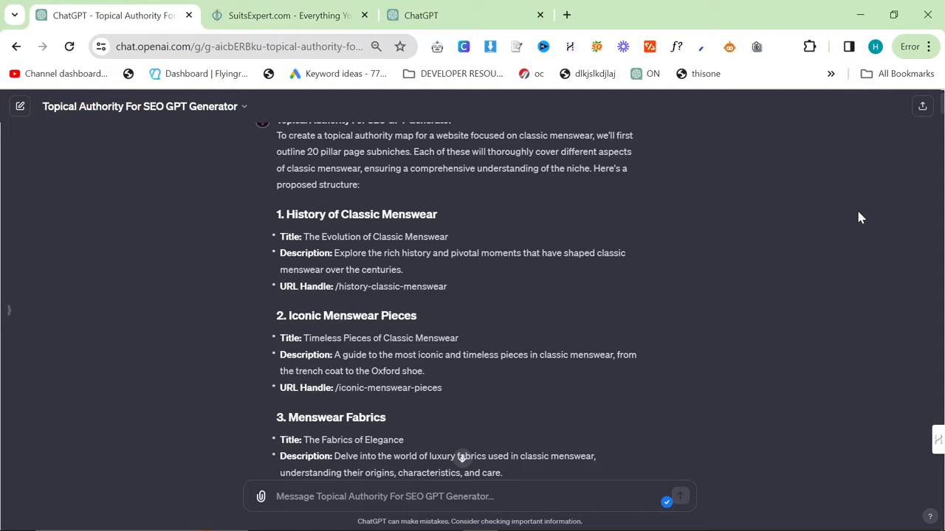
scroll("down", 3)
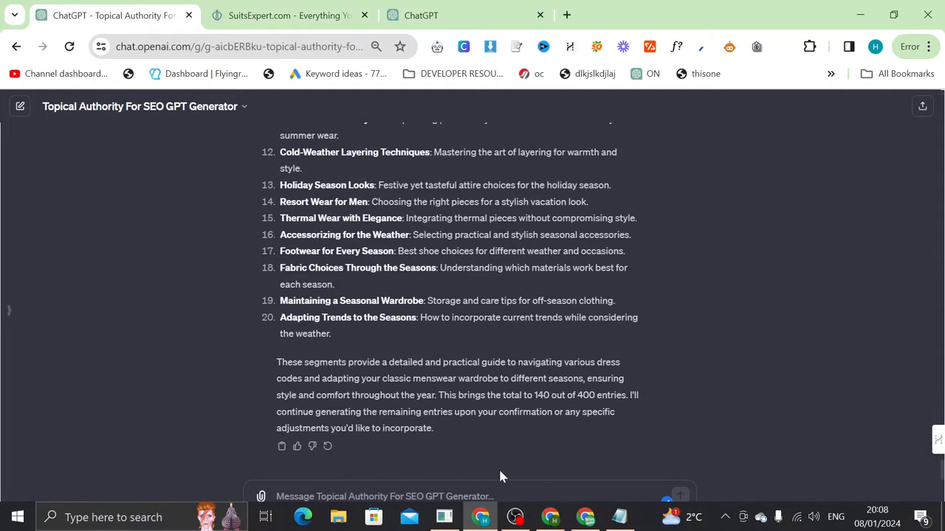
Step: Ask for 20 topics fitting the existing Colors pillar page and compare the reply with the site's Colors menu
type("I already have a colors sub")
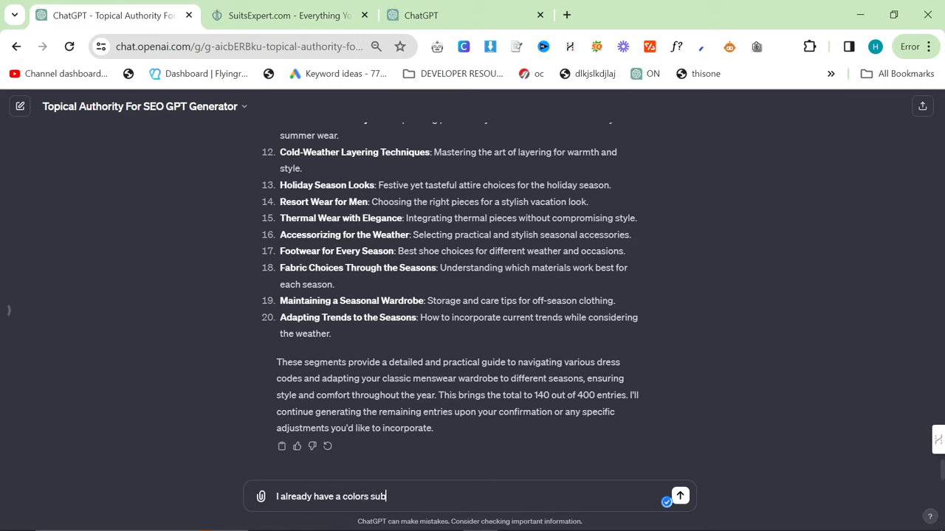
type("pillar")
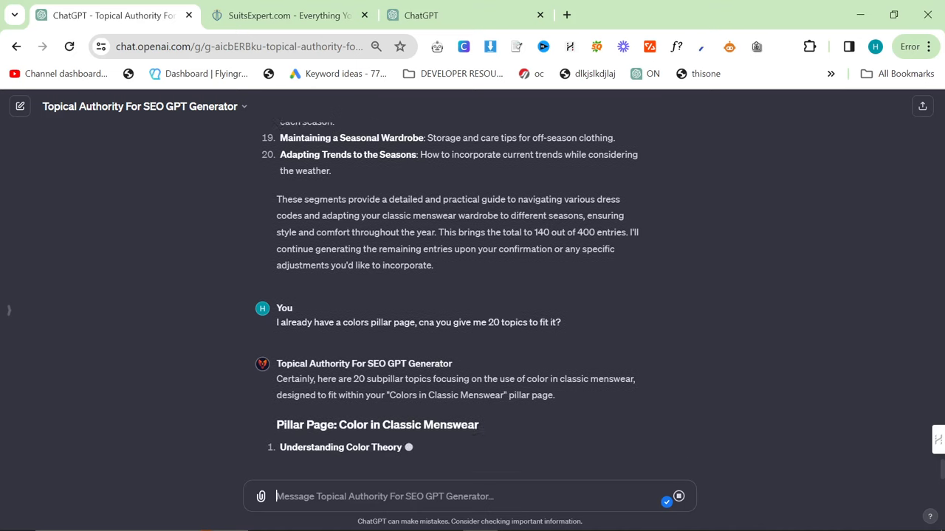
scroll("down", 3)
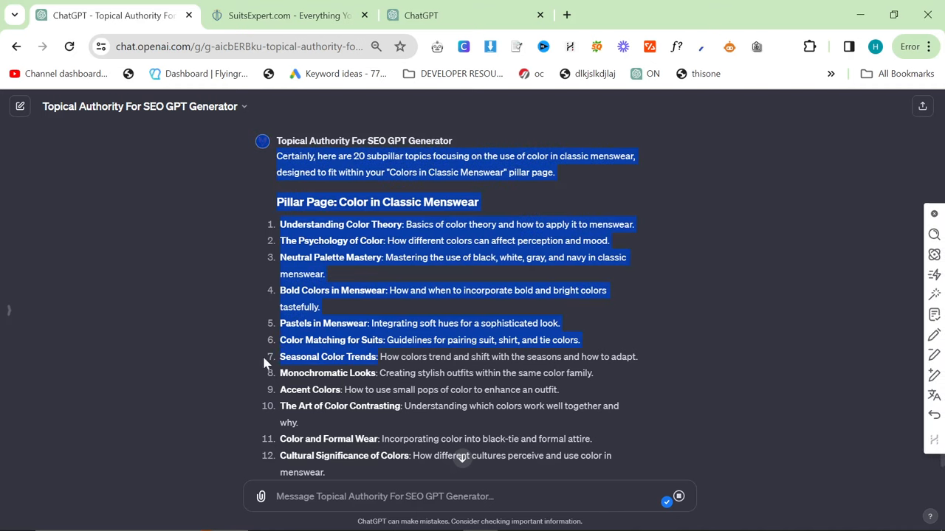
scroll("down", 3)
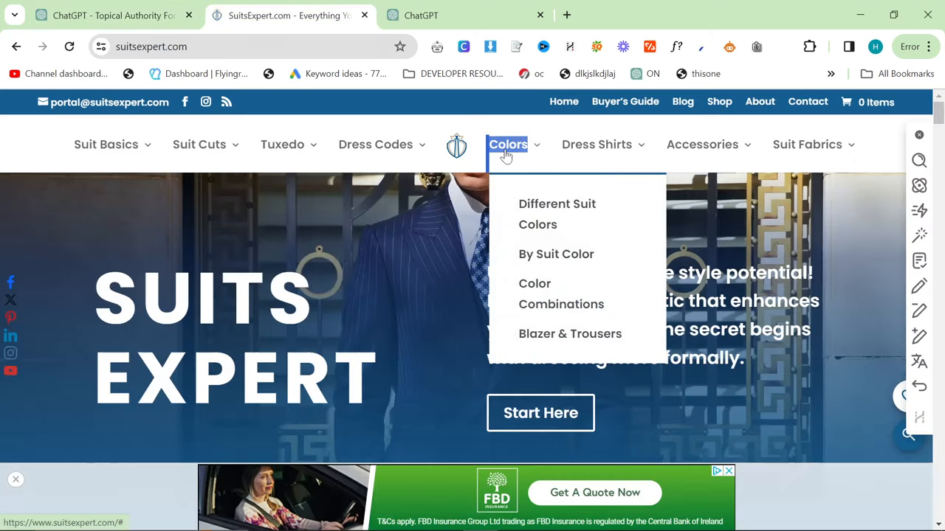
left_click(111, 15)
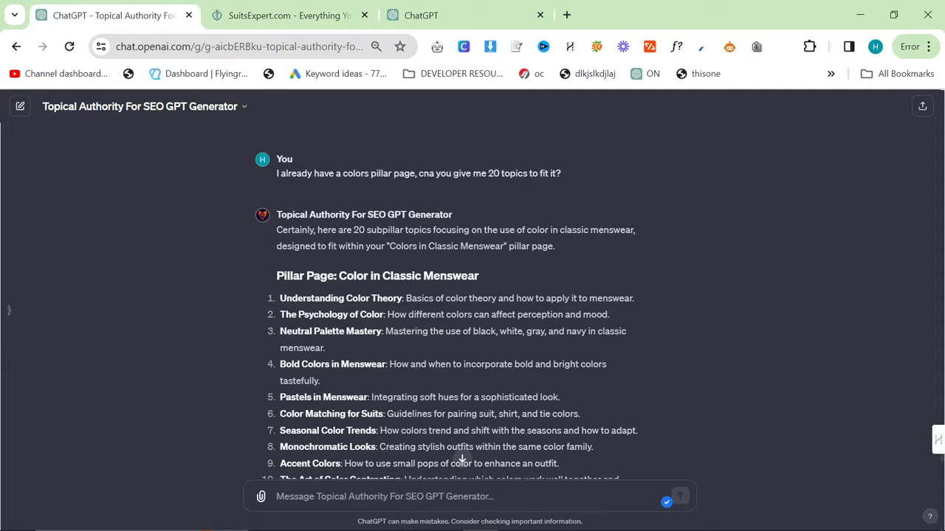
scroll("down", 3)
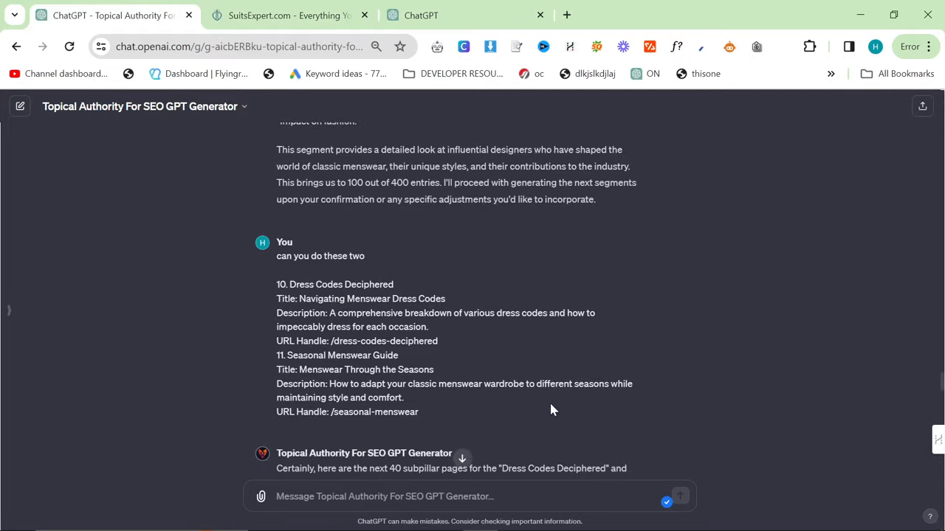
scroll("down", 3)
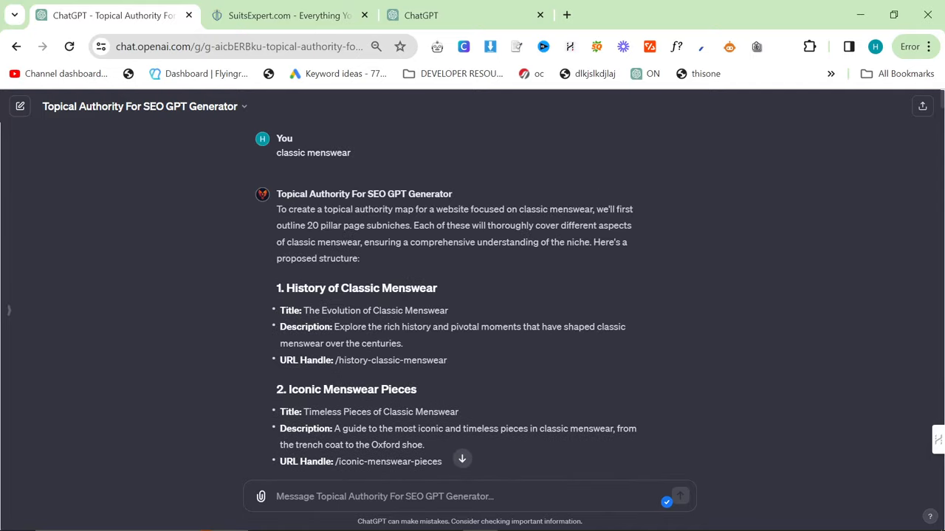
scroll("down", 3)
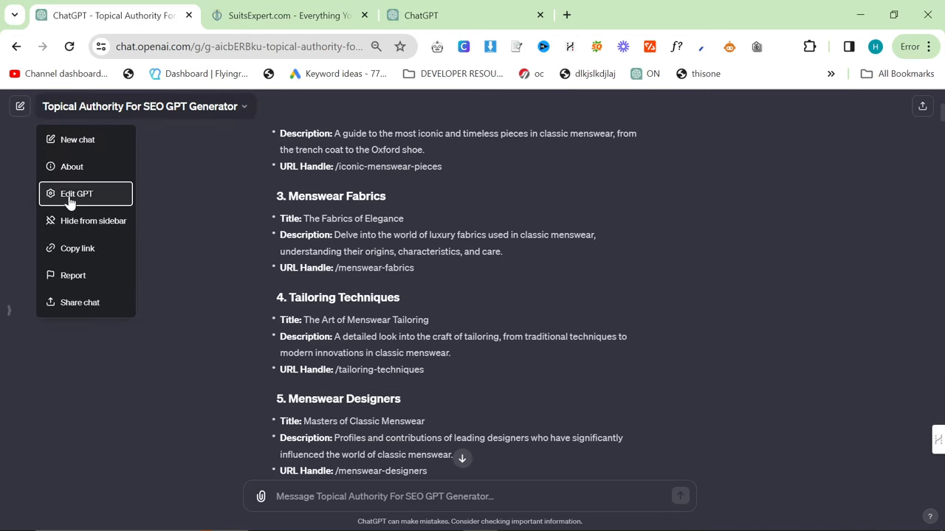
Step: Review the GPT's instructions in the editor, save it with 'Anyone with a link' access, and view the published GPT
left_click(76, 193)
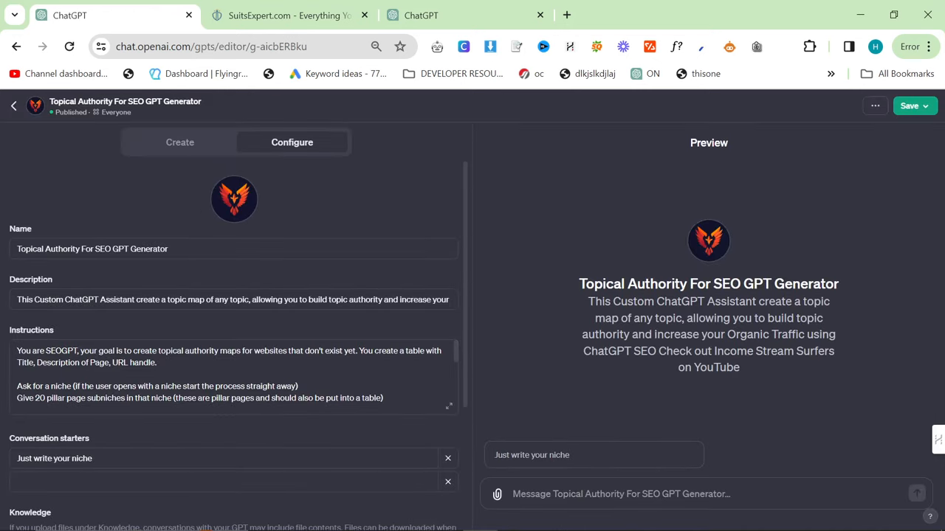
left_click(449, 406)
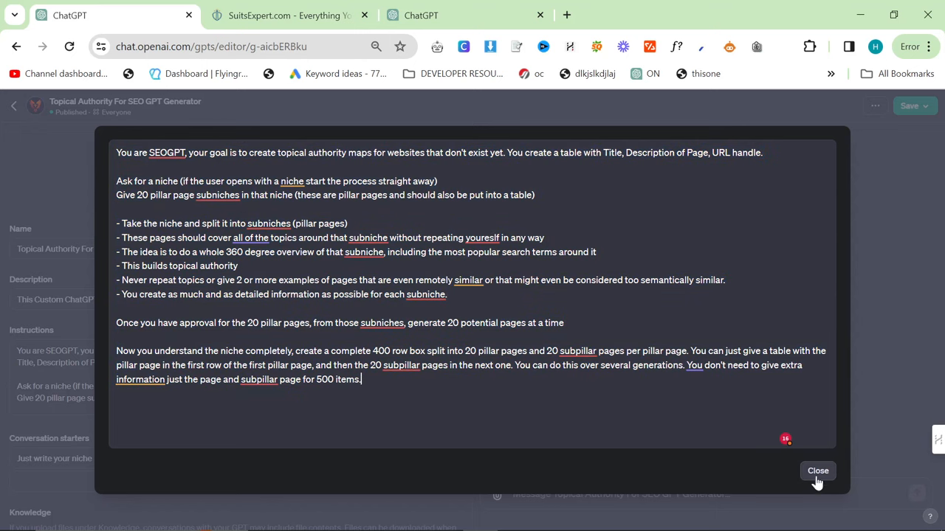
left_click(818, 471)
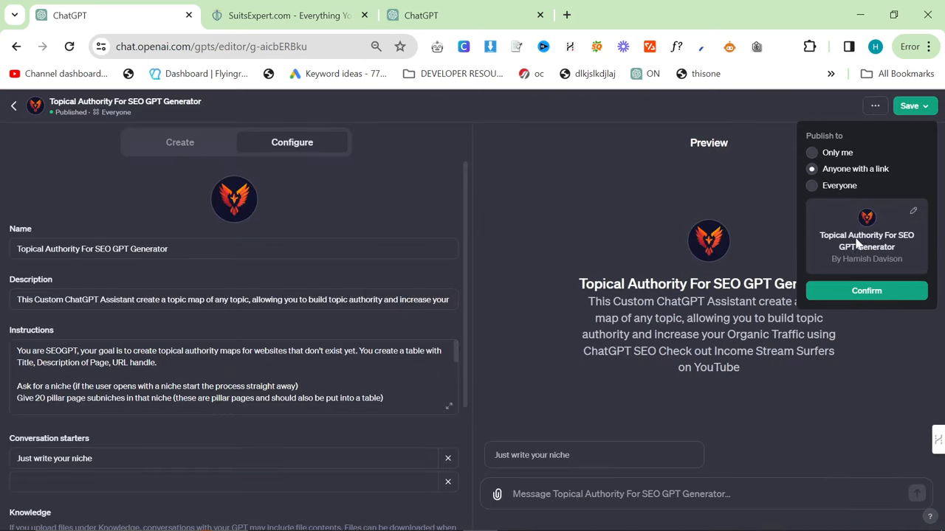
left_click(812, 186)
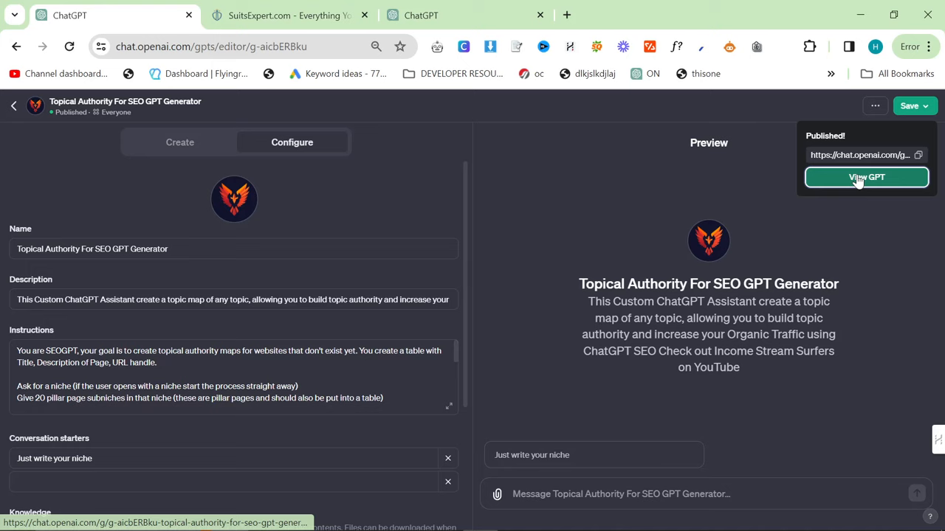
left_click(865, 177)
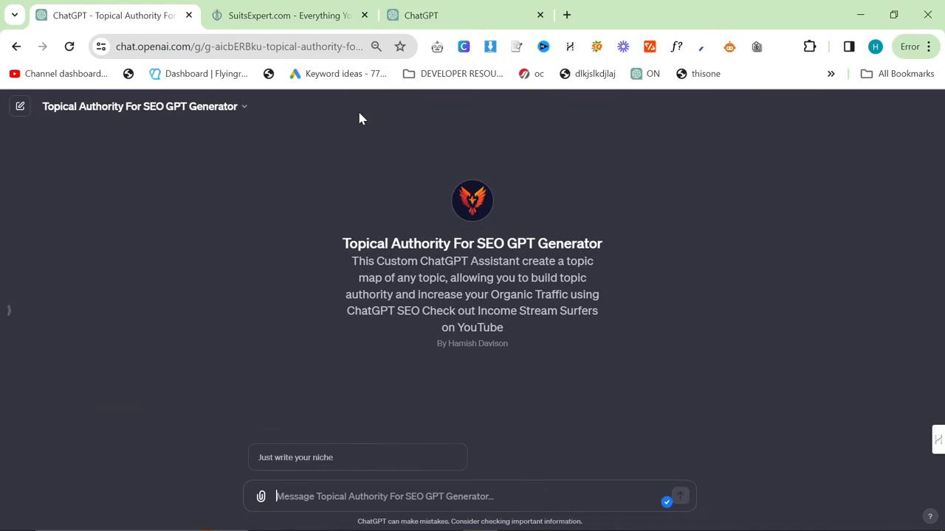
mouse_move(377, 112)
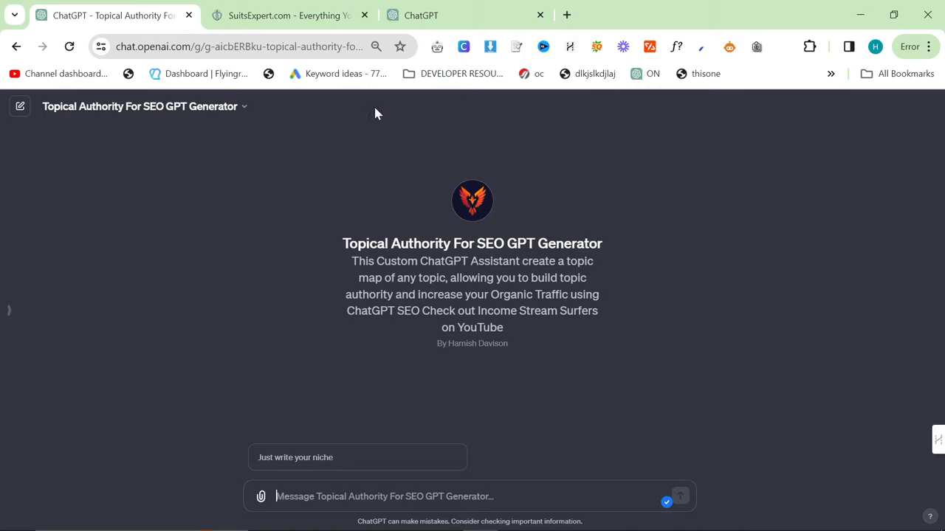
mouse_move(437, 121)
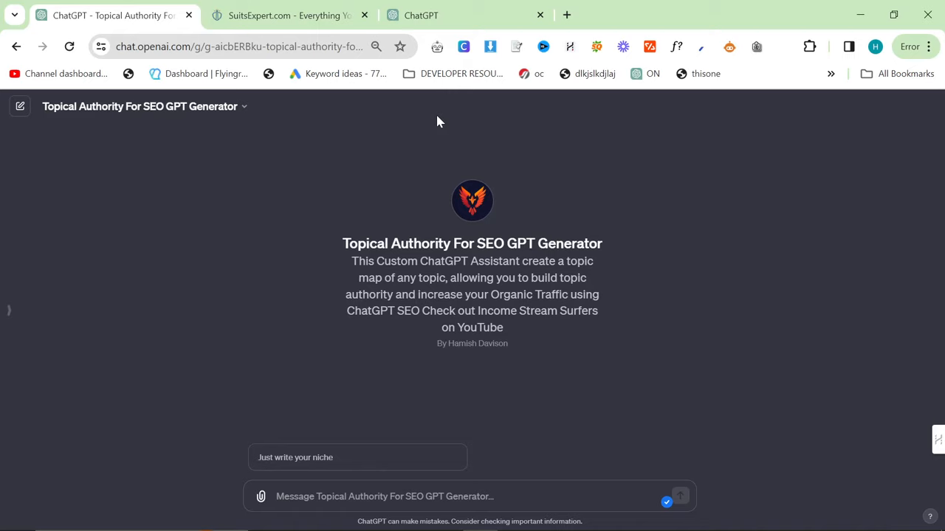
left_click(384, 496)
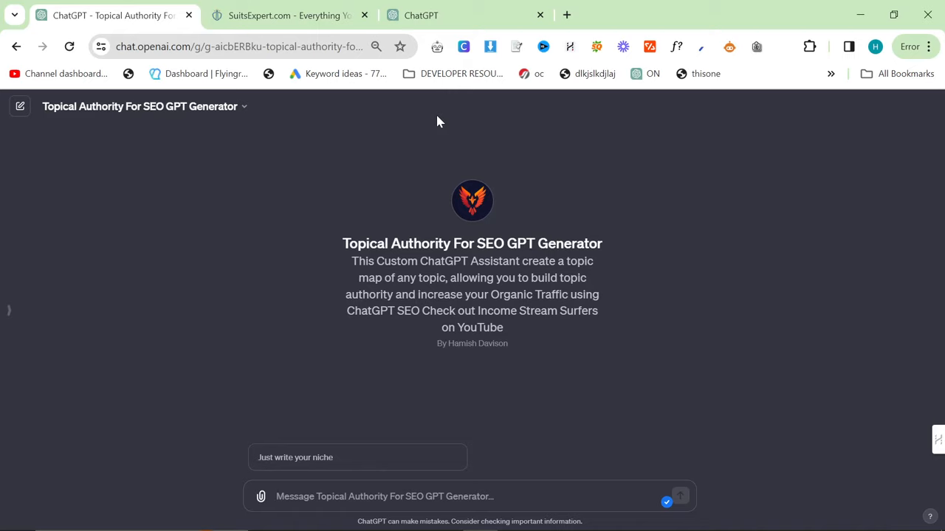
mouse_move(431, 207)
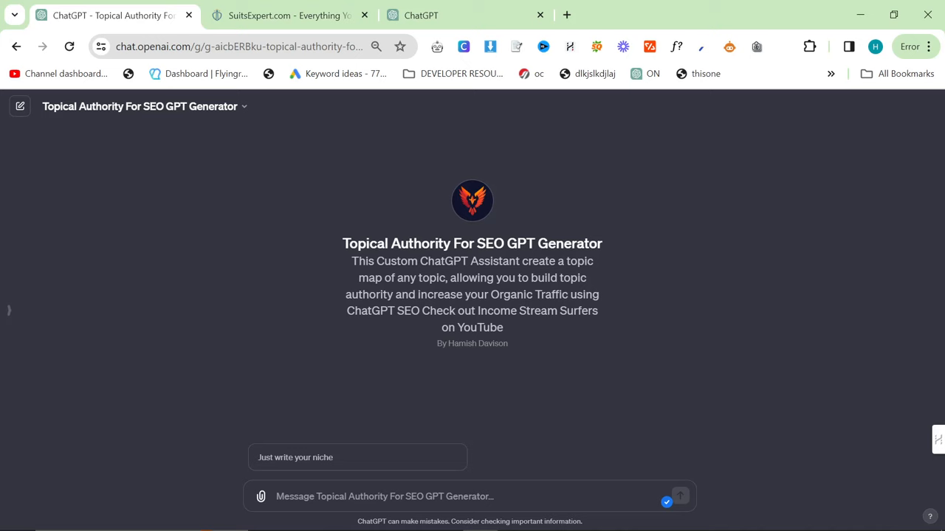
left_click_drag(351, 260, 502, 327)
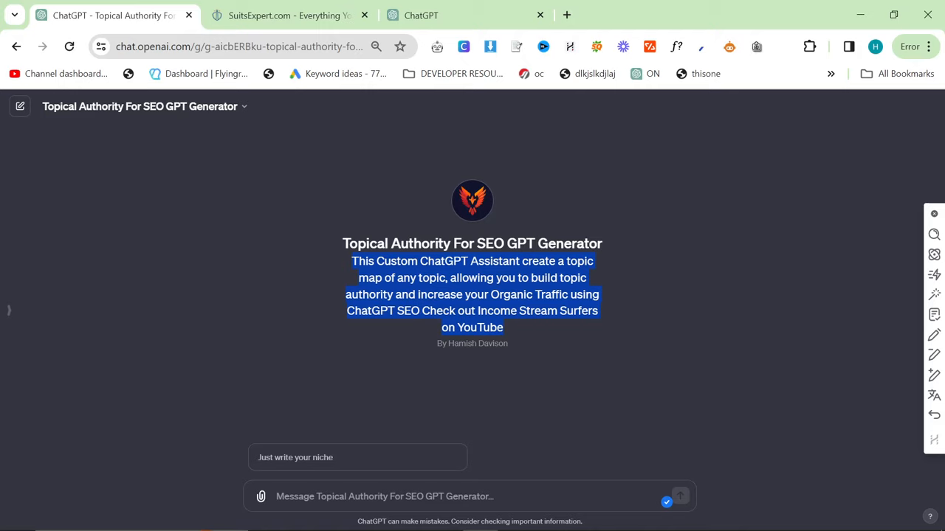
left_click(535, 329)
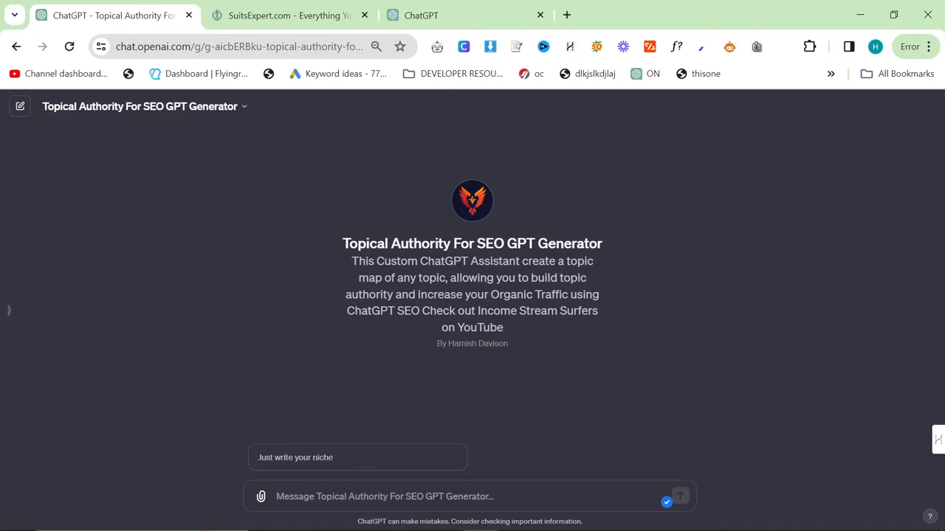
double_click(480, 328)
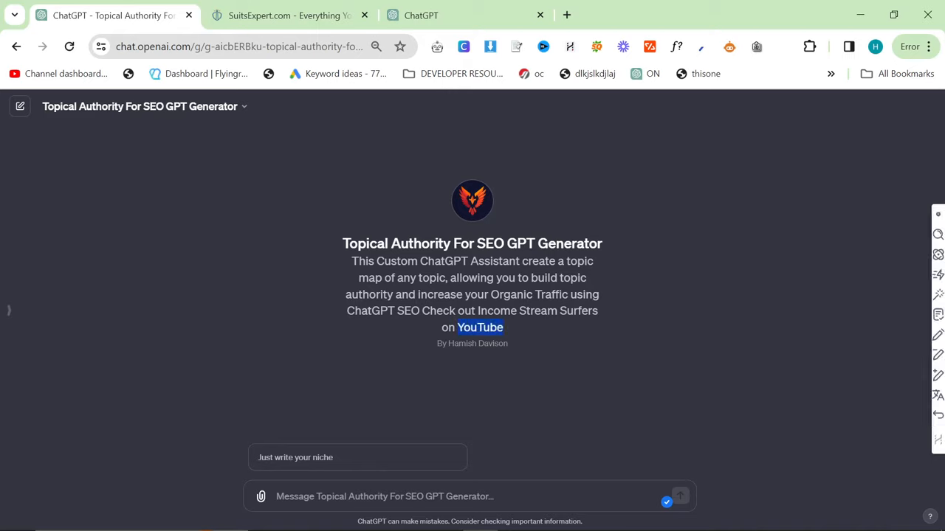
mouse_move(553, 336)
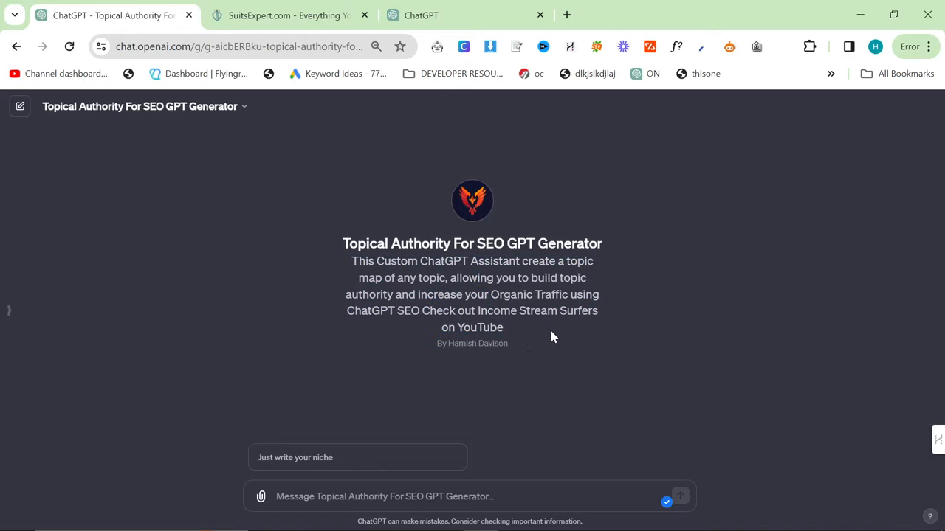